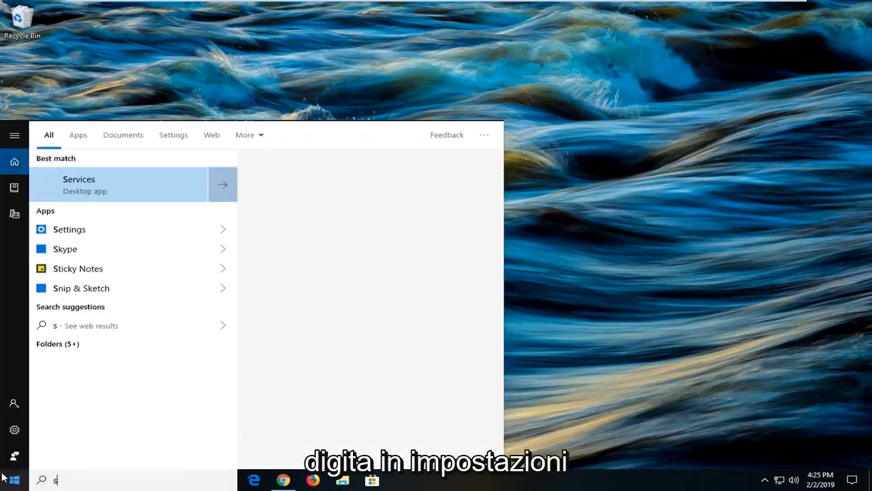
- Search Start for 'troubleshoot settings' and open the Troubleshoot settings page
type("ettings")
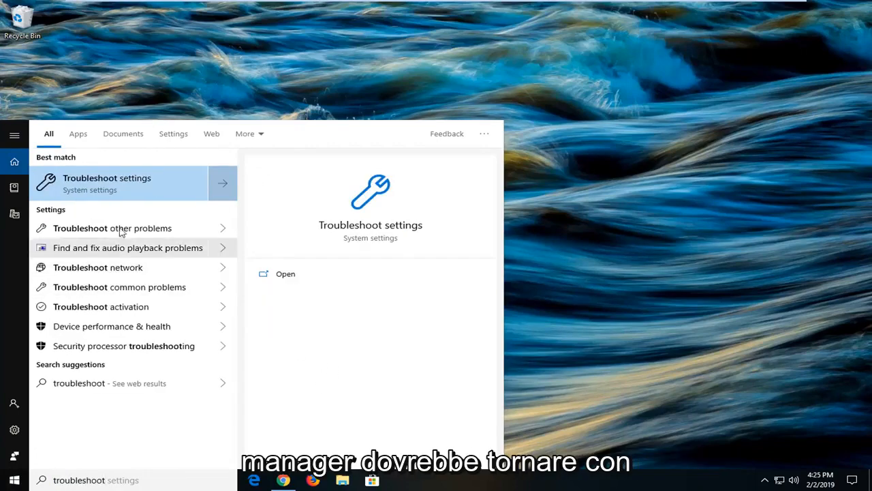
mouse_move(111, 185)
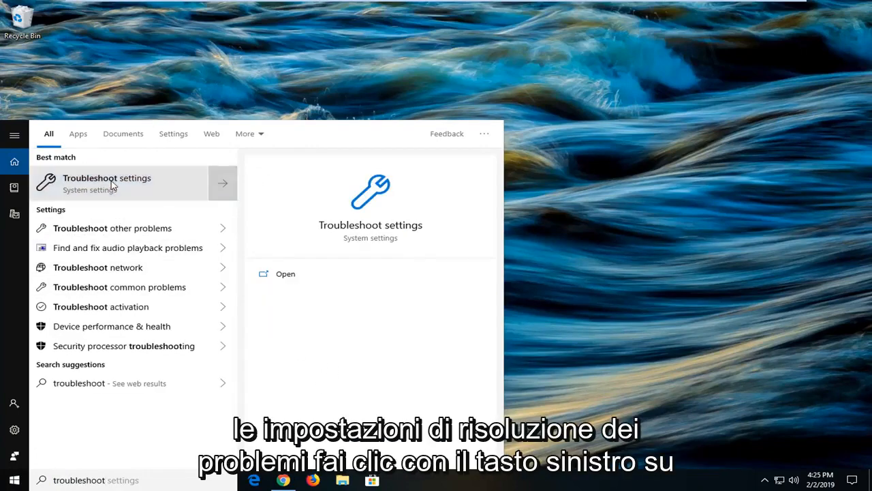
left_click(107, 184)
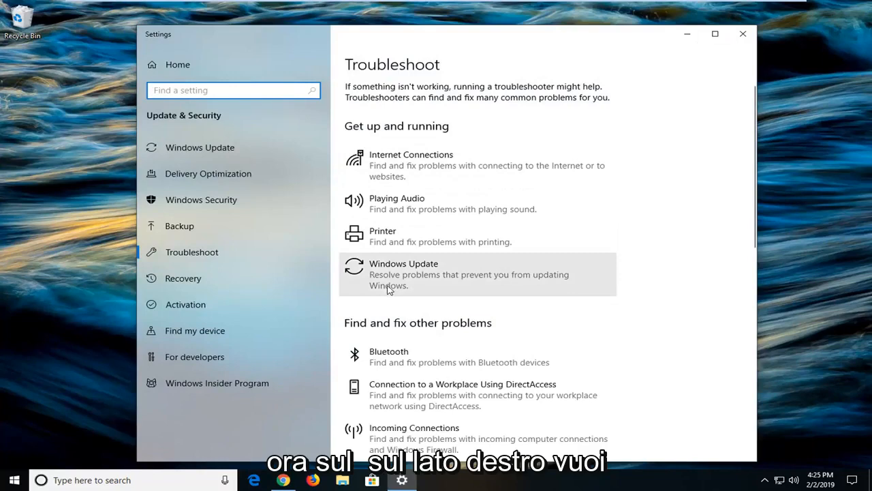
- Run the Windows Update troubleshooter past the pending-restart warning, then close it
left_click(468, 274)
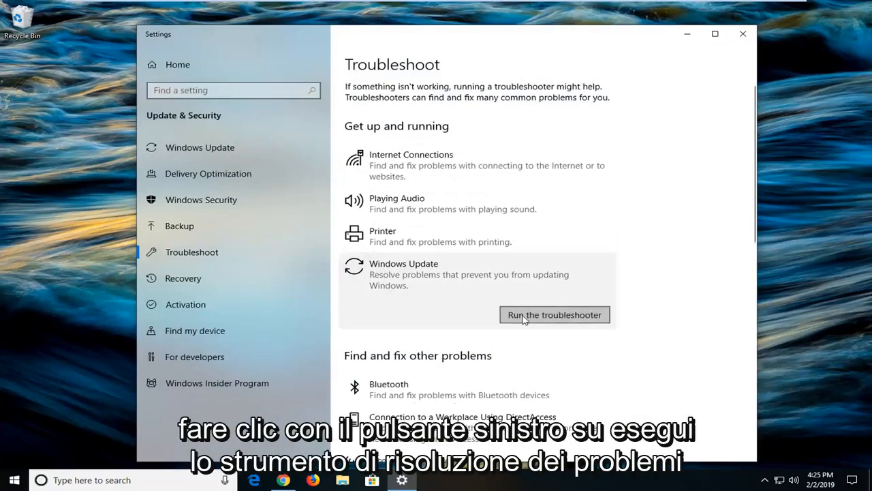
left_click(554, 315)
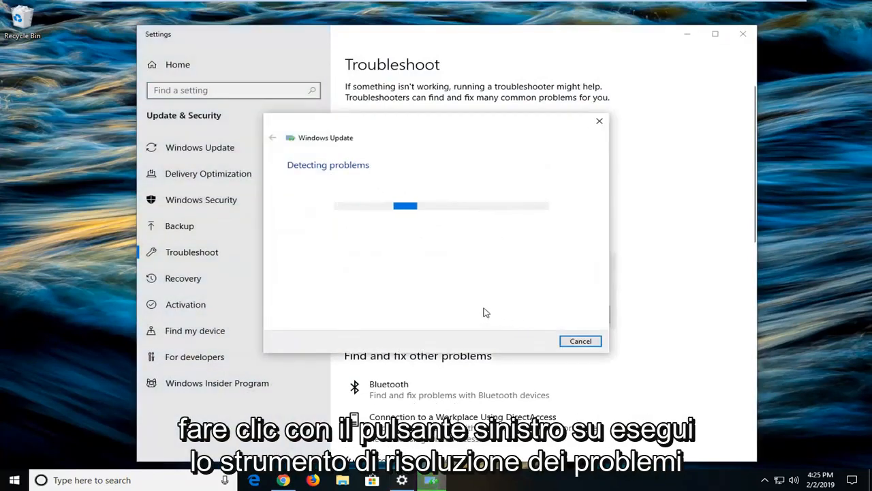
mouse_move(458, 313)
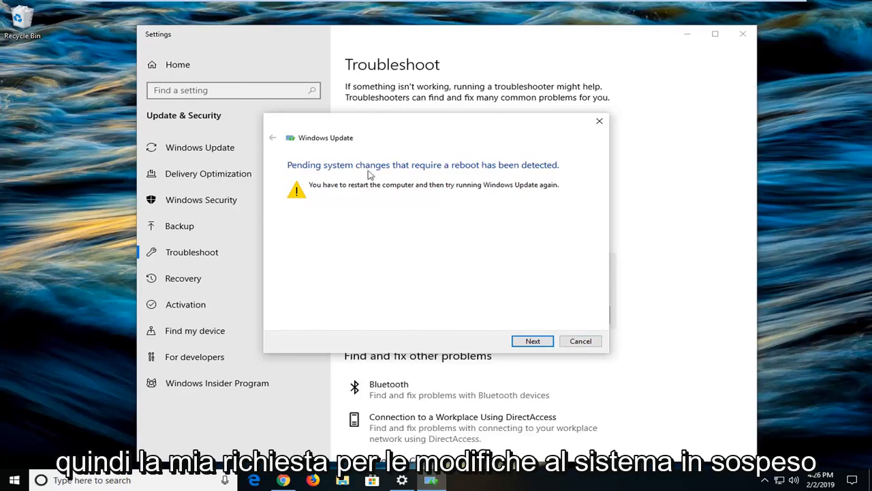
mouse_move(530, 179)
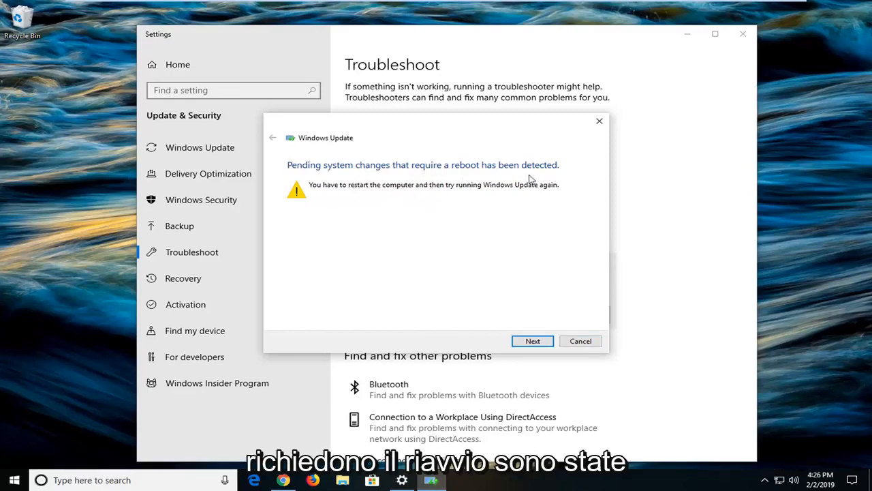
left_click(533, 341)
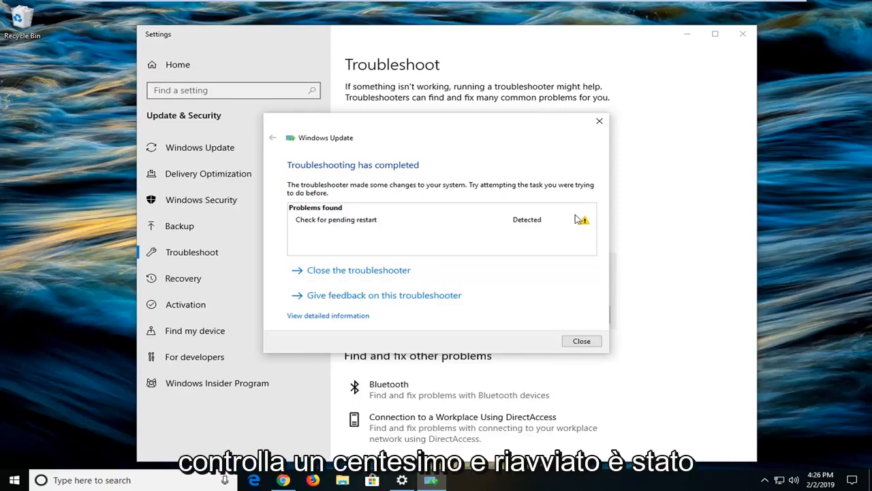
mouse_move(442, 259)
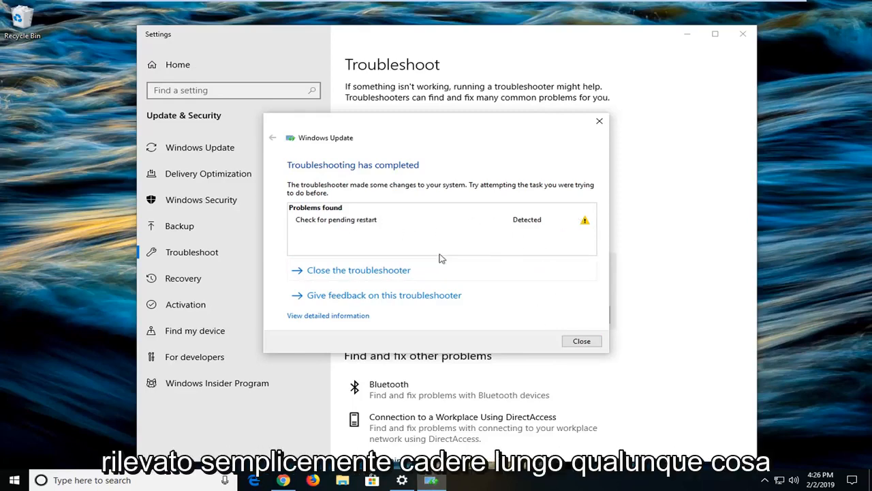
left_click(582, 341)
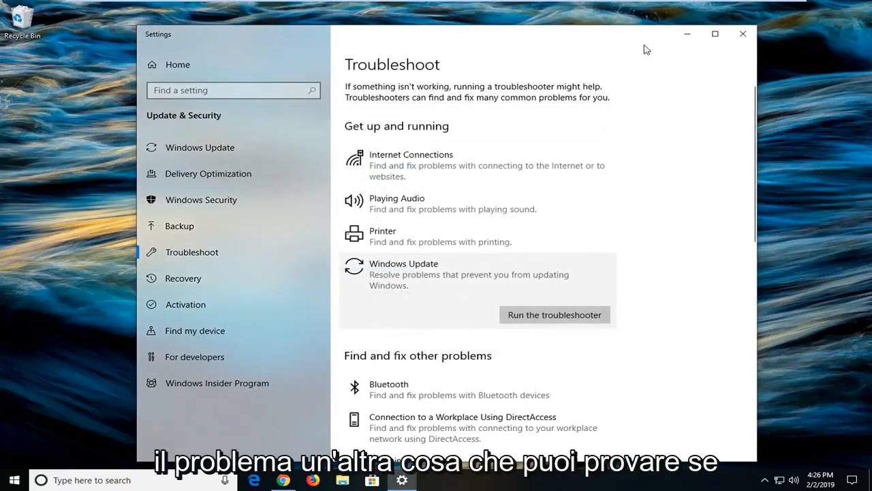
- Close Settings and search Start for 'regedit' to run Registry Editor as administrator
left_click(741, 33)
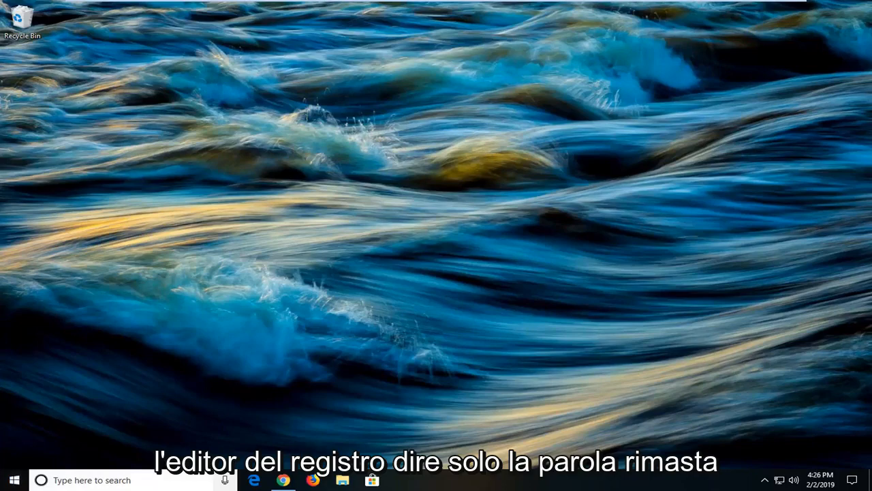
left_click(9, 481)
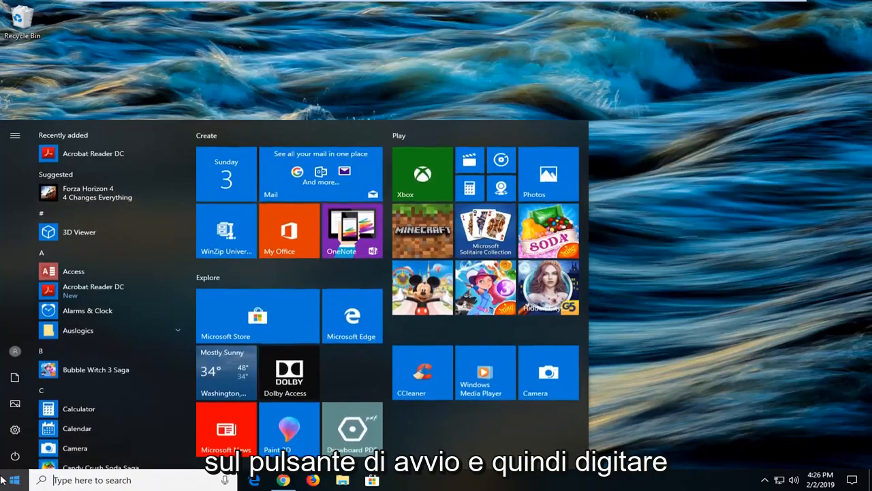
type("regedit")
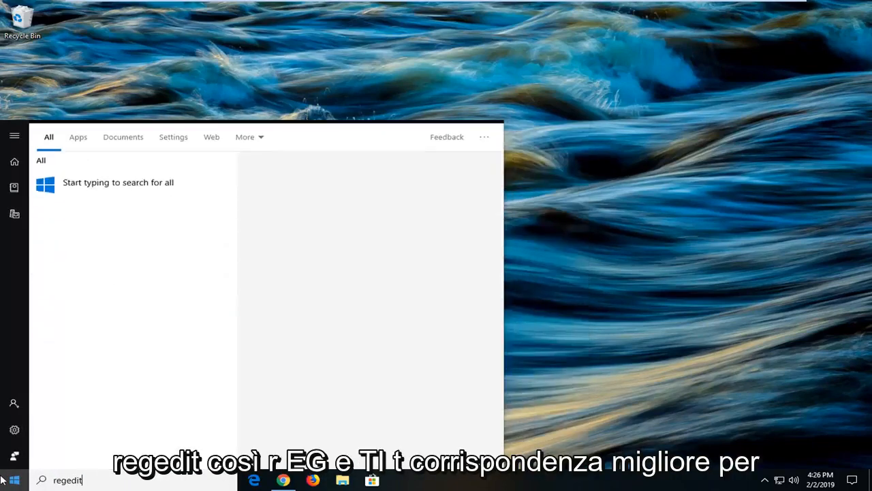
type("regedit")
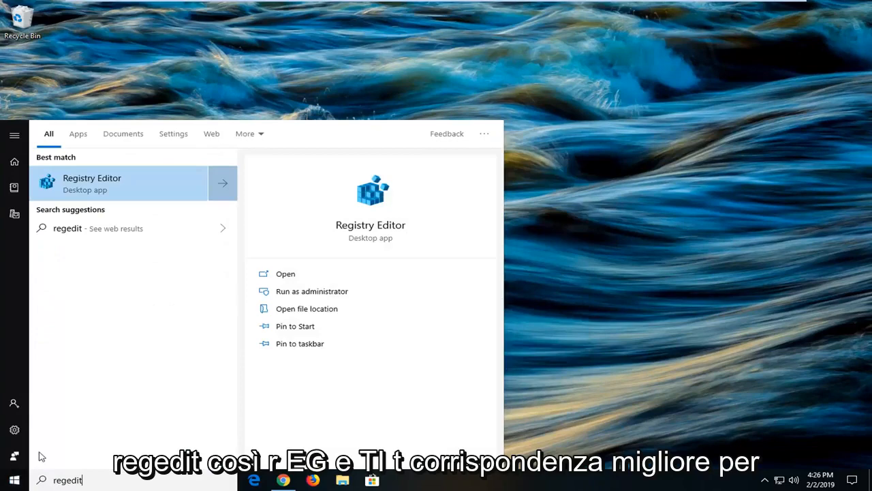
mouse_move(101, 225)
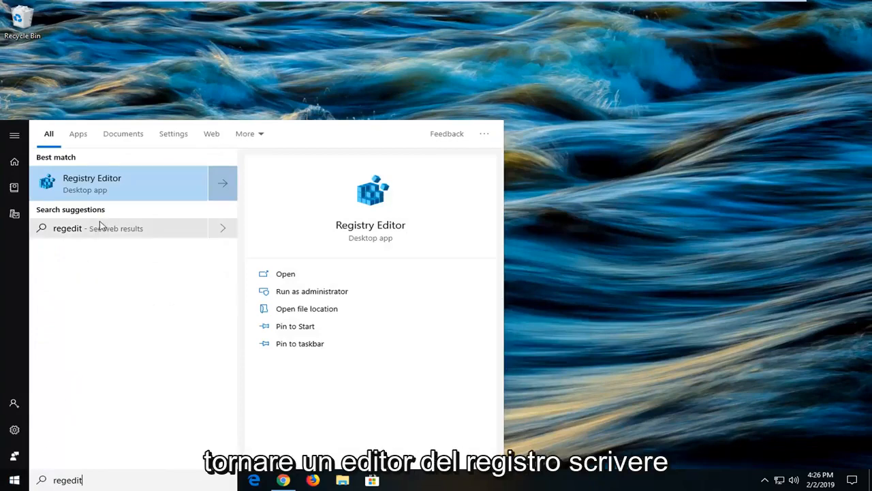
right_click(92, 182)
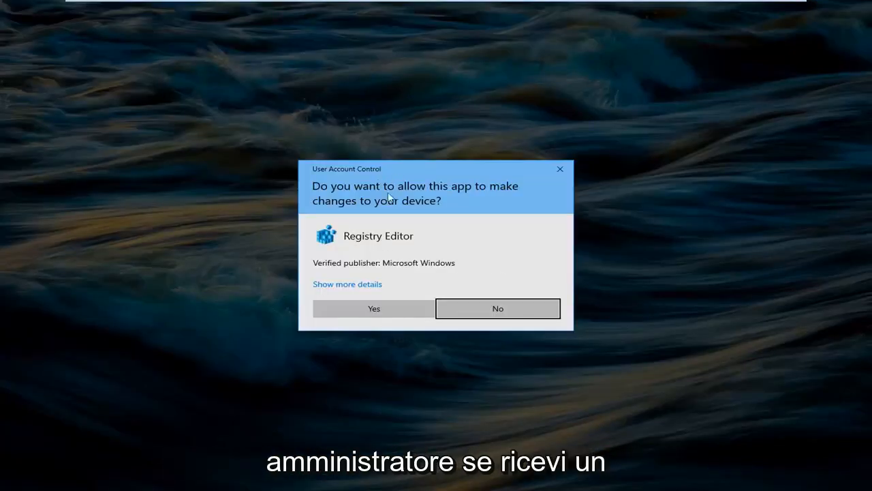
- Accept the UAC prompt, collapse HKEY_LOCAL_MACHINE, and select the Computer root
left_click(373, 308)
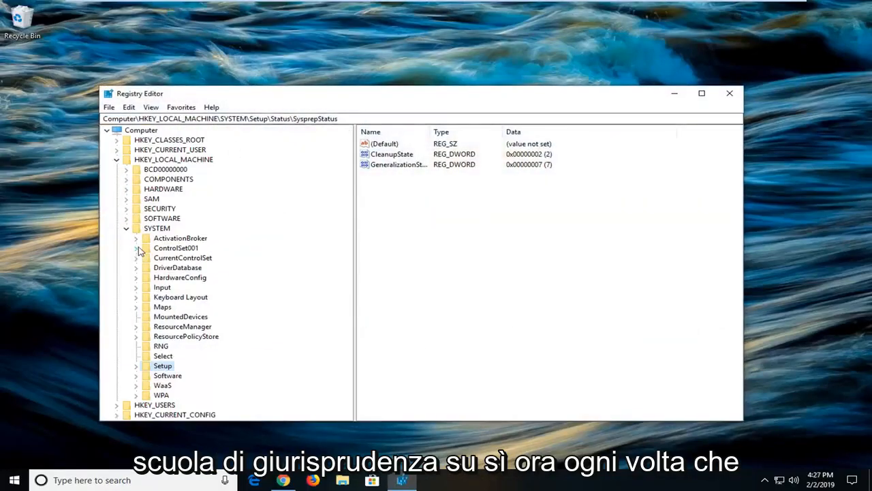
left_click(116, 159)
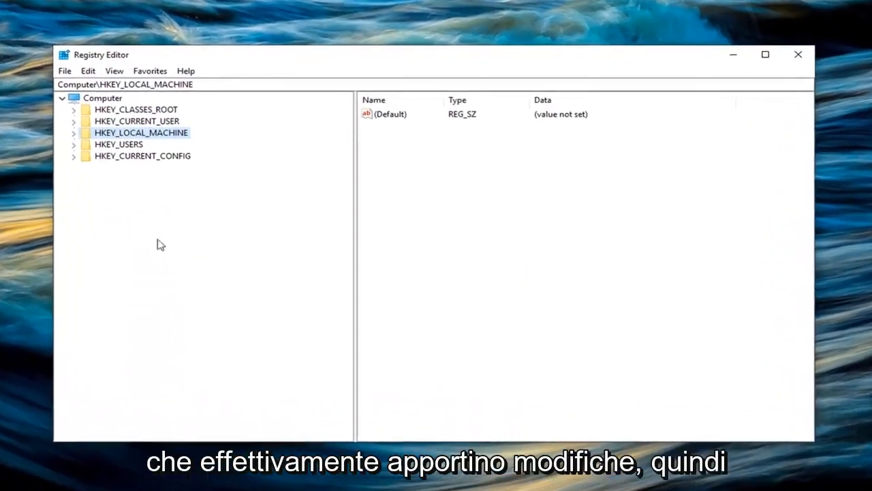
mouse_move(104, 120)
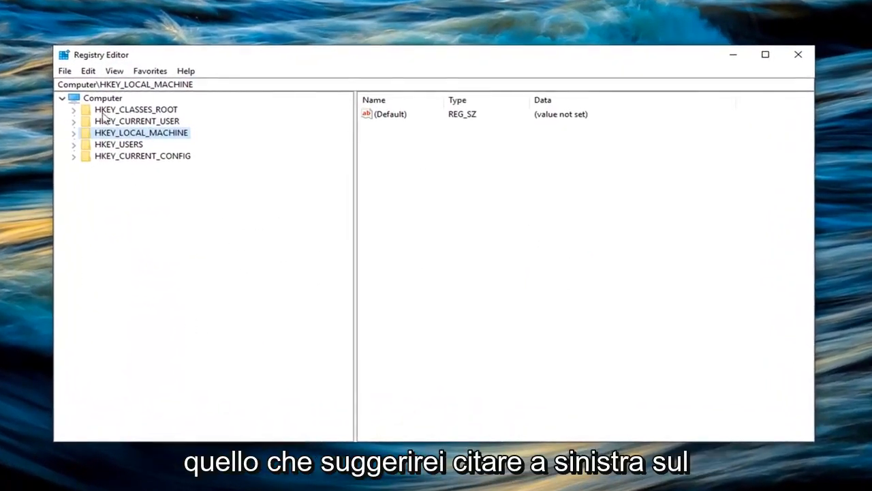
left_click(102, 98)
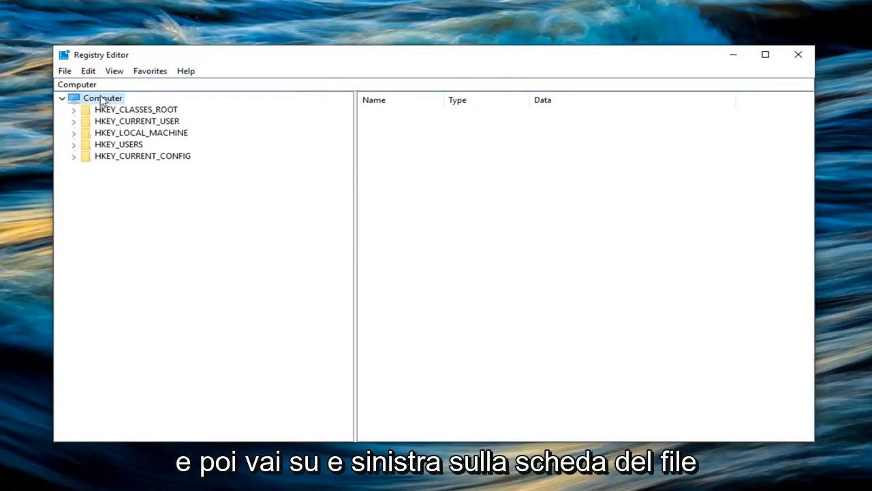
- Export the whole registry, range All, as a backup file in Documents
left_click(65, 70)
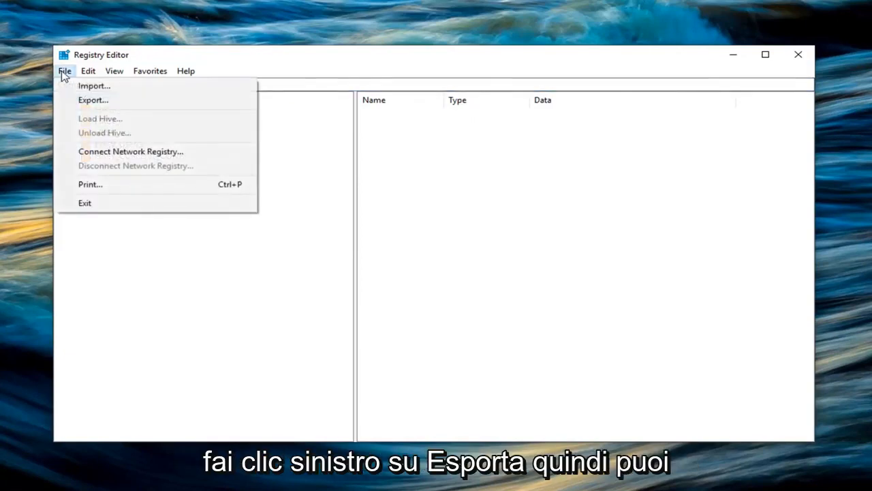
left_click(91, 99)
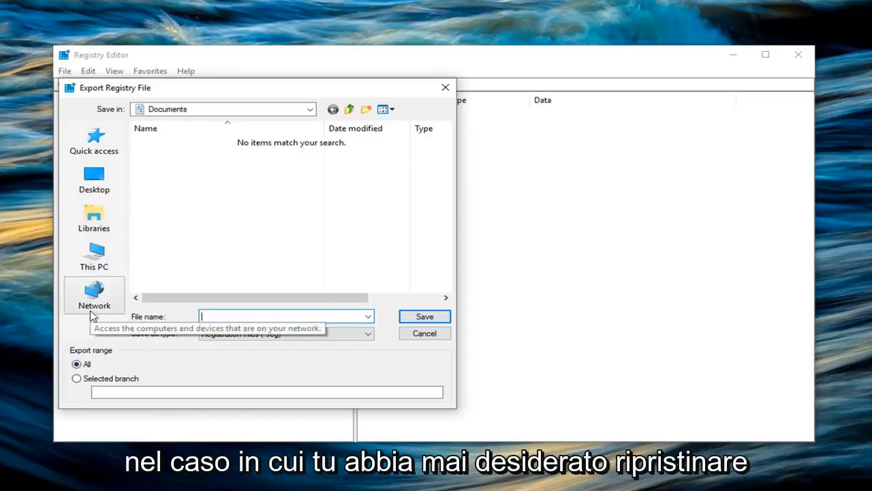
mouse_move(87, 308)
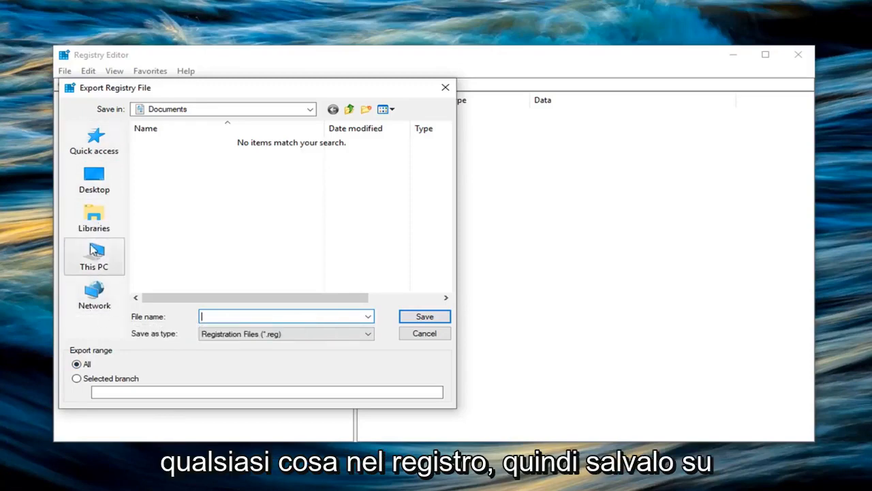
mouse_move(109, 225)
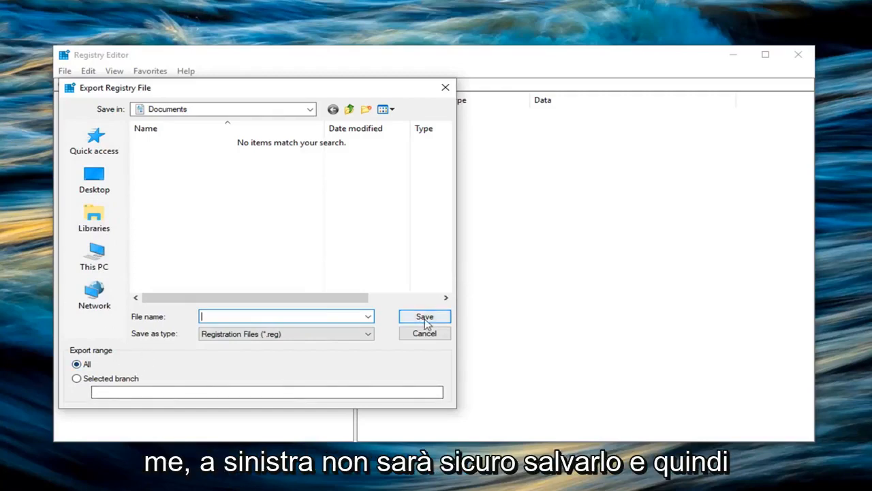
left_click(424, 333)
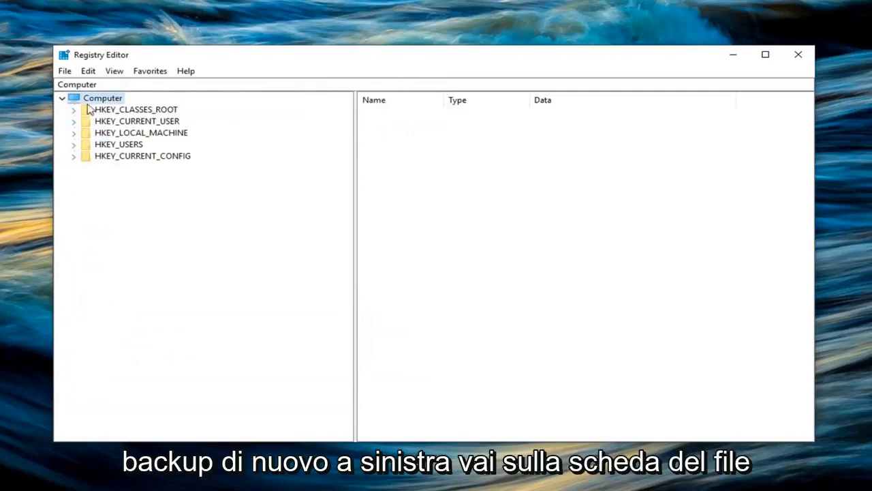
left_click(64, 70)
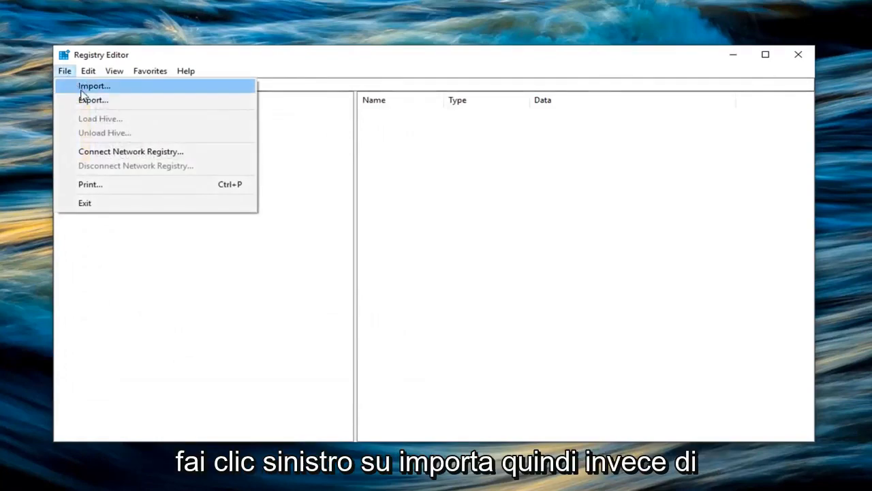
left_click(94, 86)
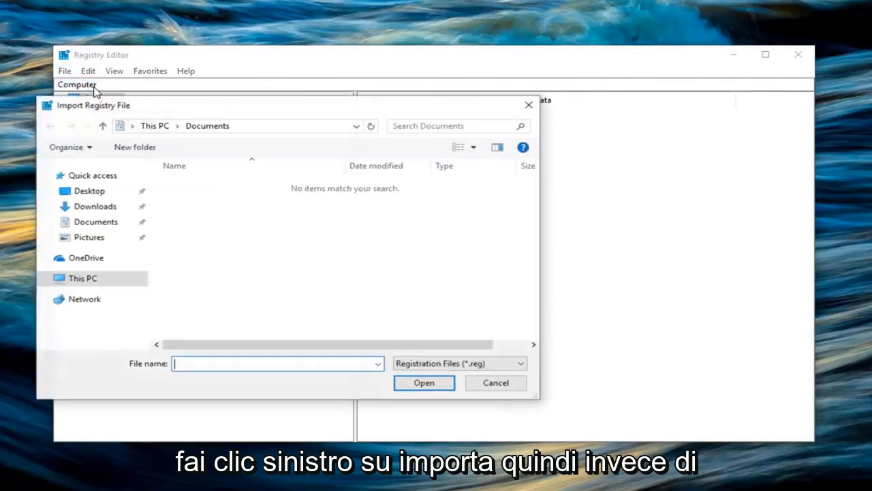
mouse_move(151, 209)
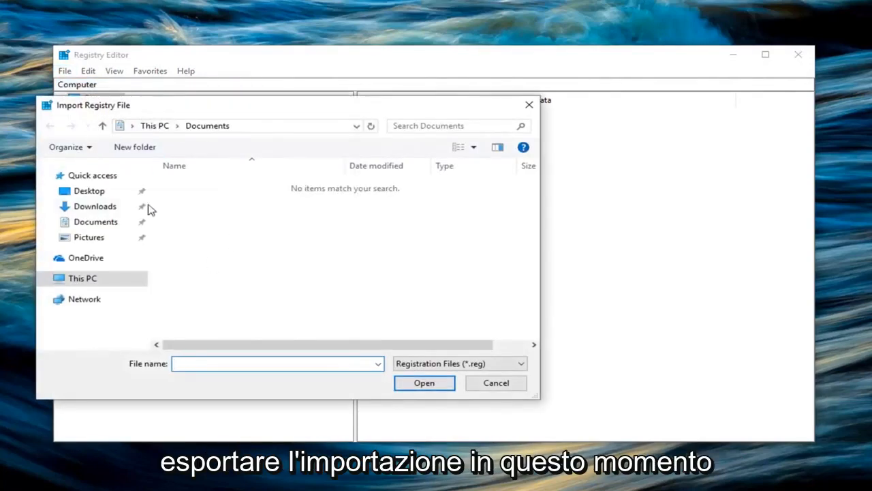
mouse_move(373, 328)
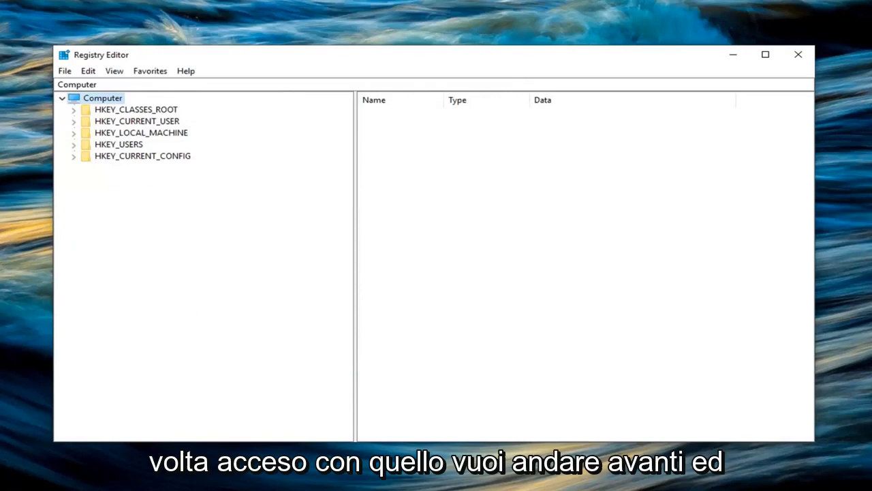
- Navigate to HKEY_LOCAL_MACHINE\SOFTWARE\Microsoft\Provisioning to show its FirstRunComplete value
left_click(141, 132)
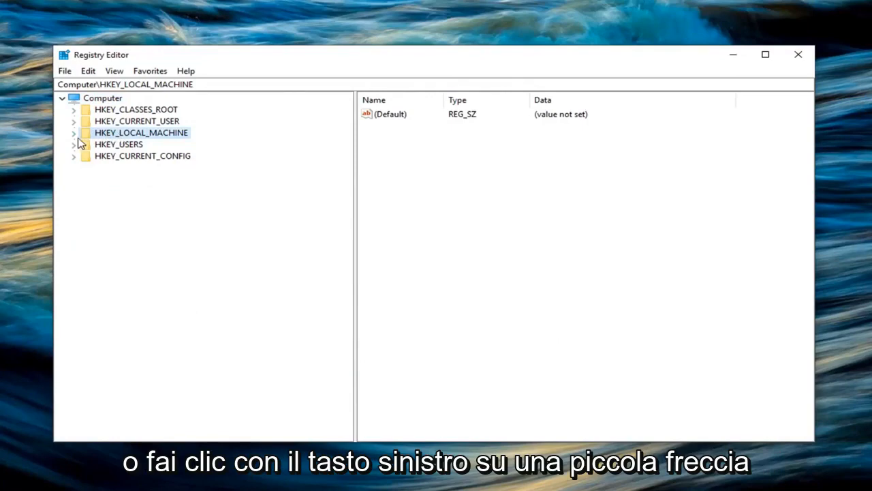
left_click(73, 132)
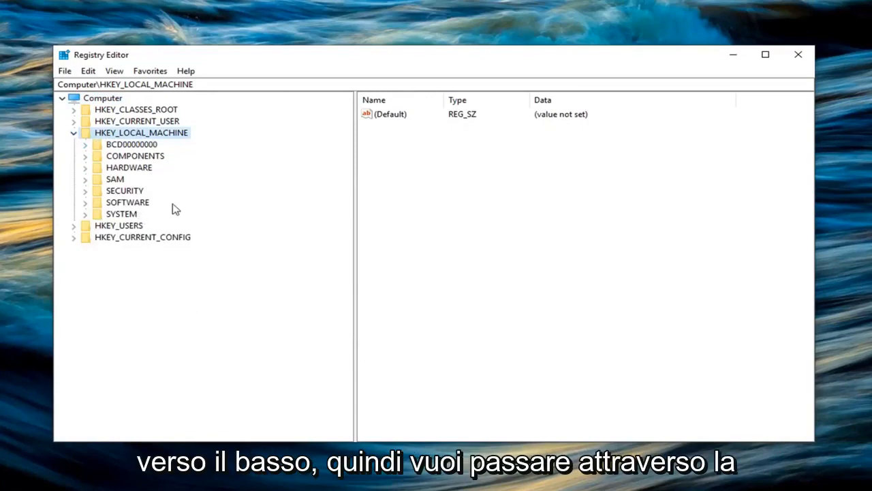
mouse_move(170, 193)
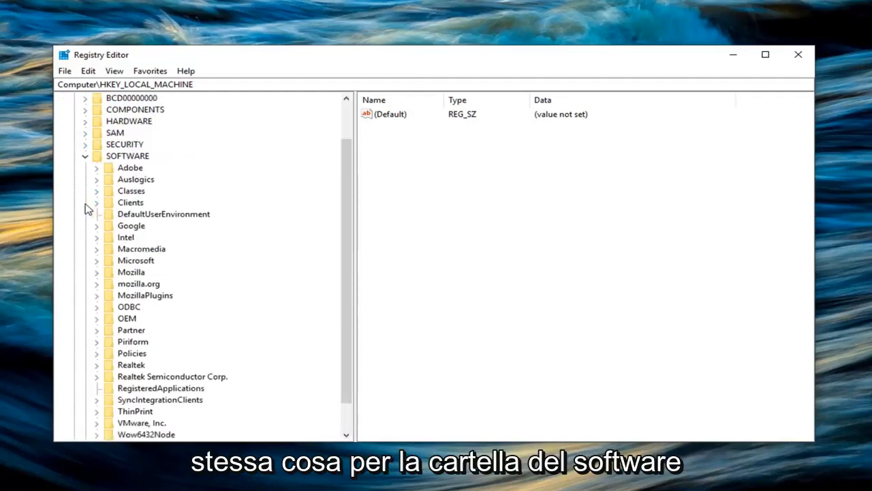
scroll("down", 3)
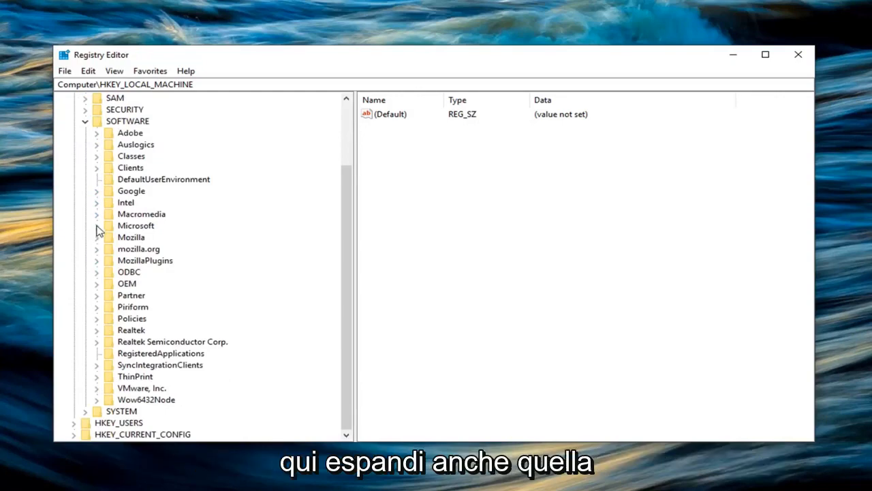
left_click(98, 225)
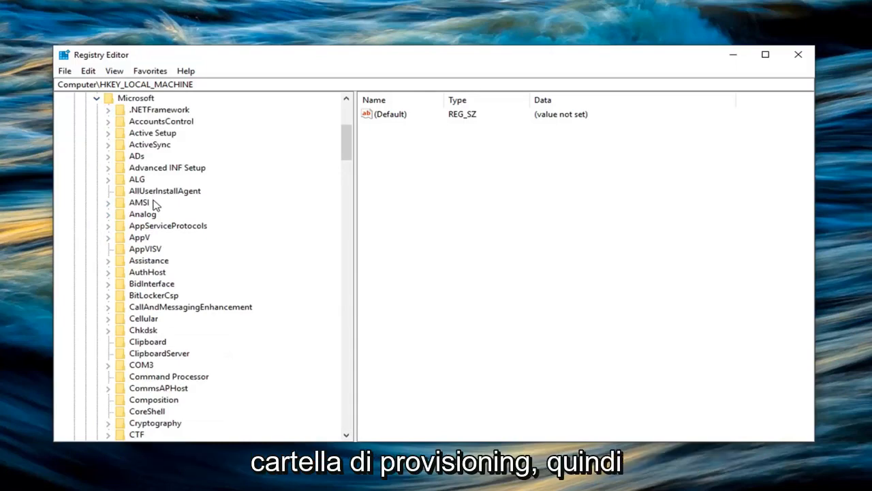
scroll("down", 3)
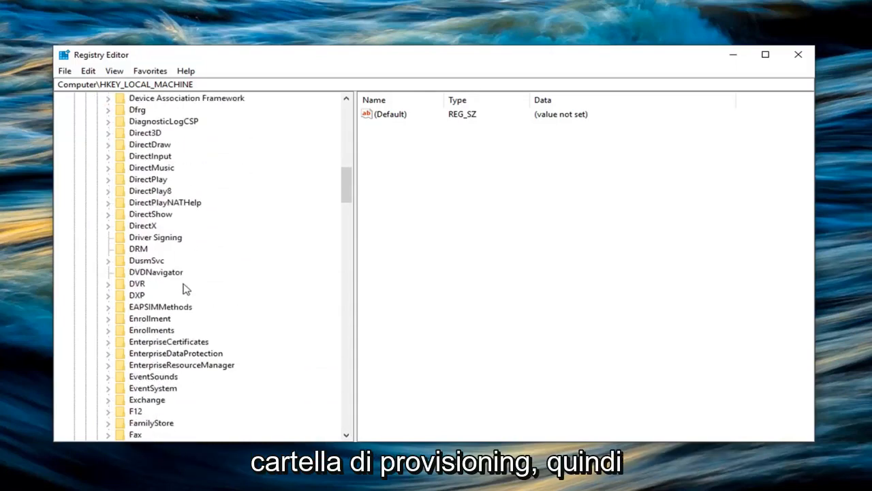
scroll("down", 3)
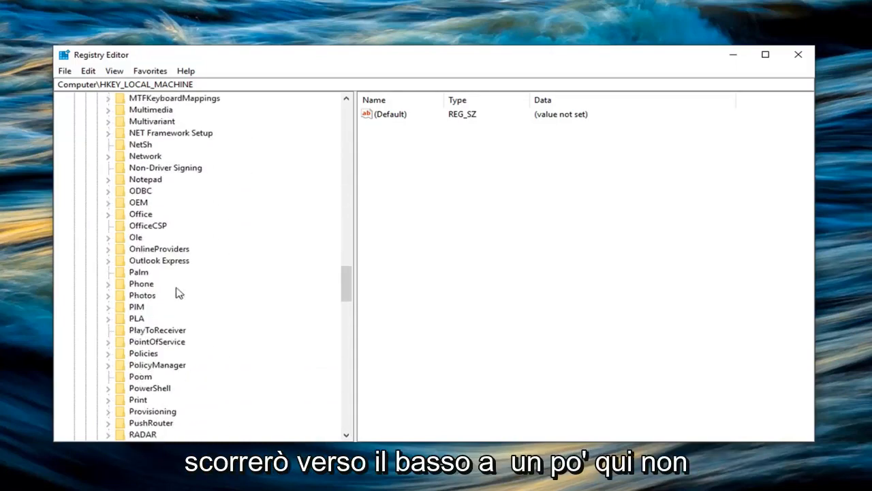
scroll("down", 3)
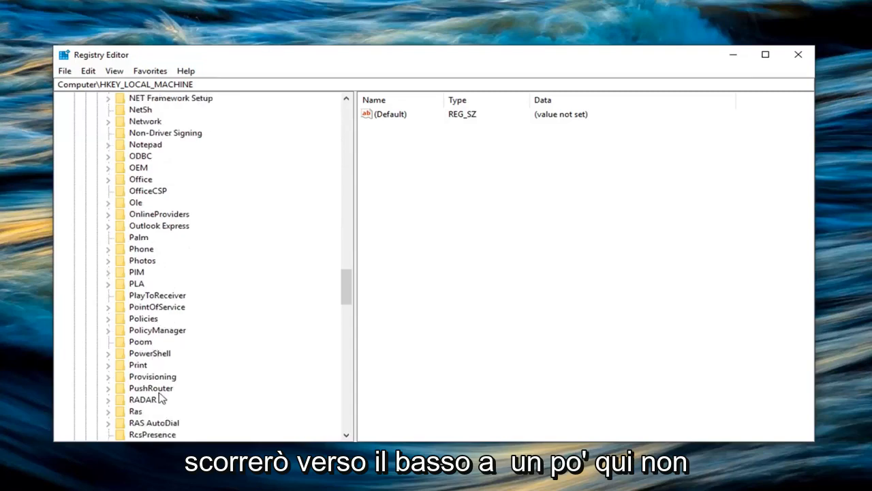
left_click(152, 377)
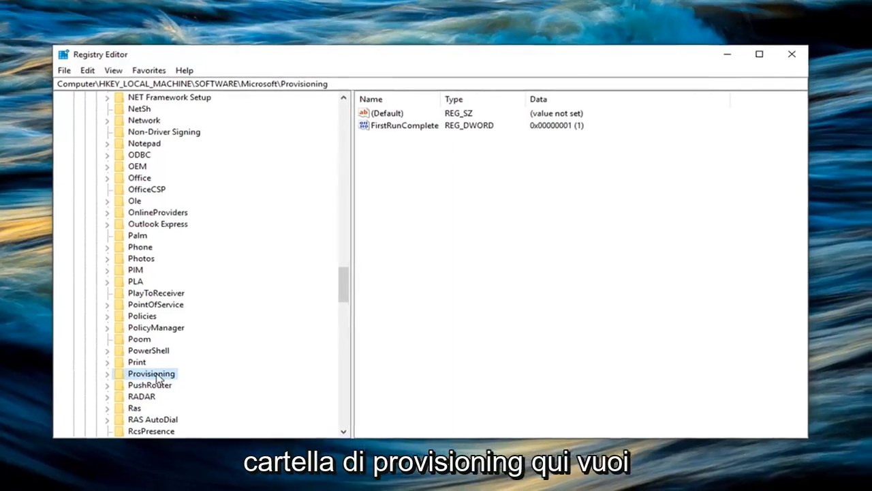
- Export the Provisioning branch to the Desktop as Provisioning.reg
right_click(152, 373)
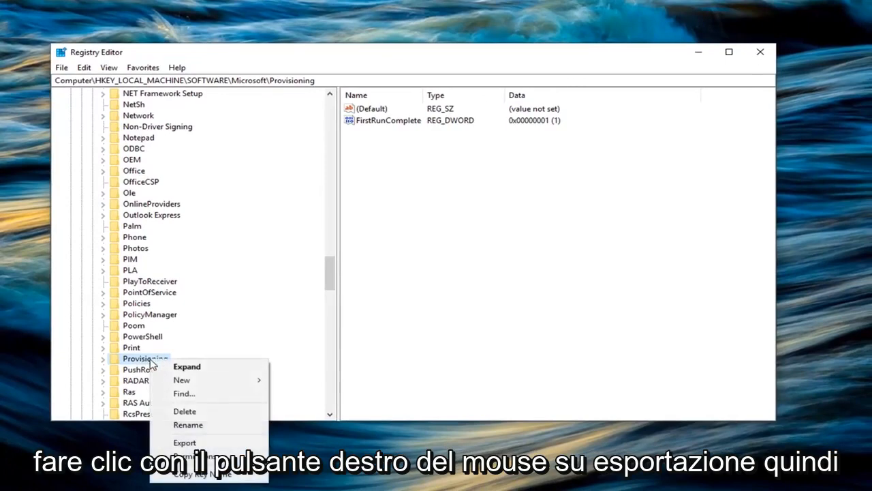
left_click(184, 443)
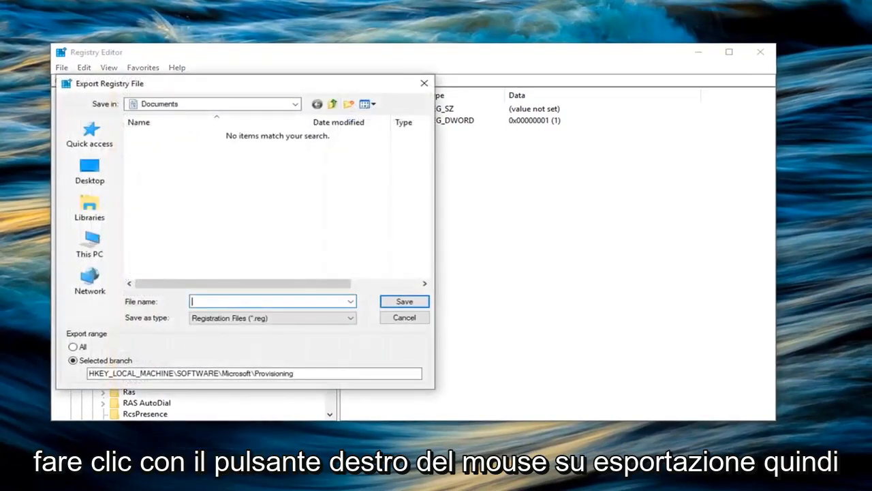
mouse_move(858, 453)
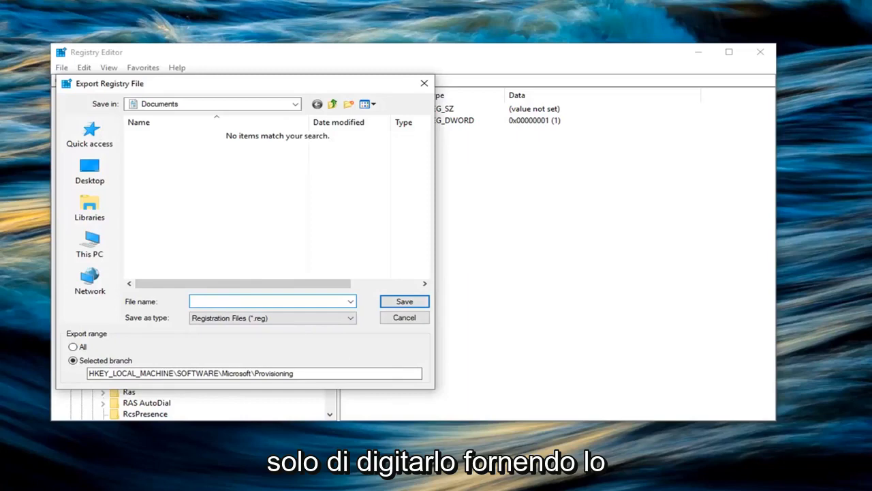
type("Provisioning")
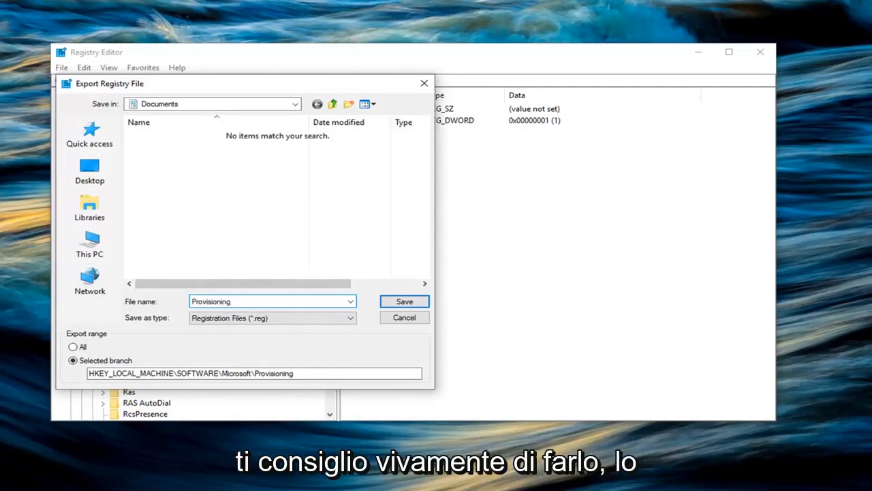
left_click(89, 171)
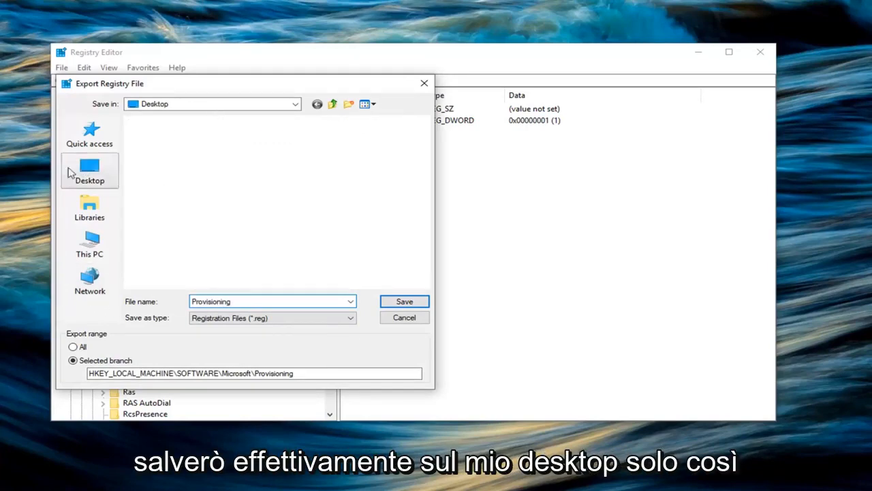
left_click(90, 171)
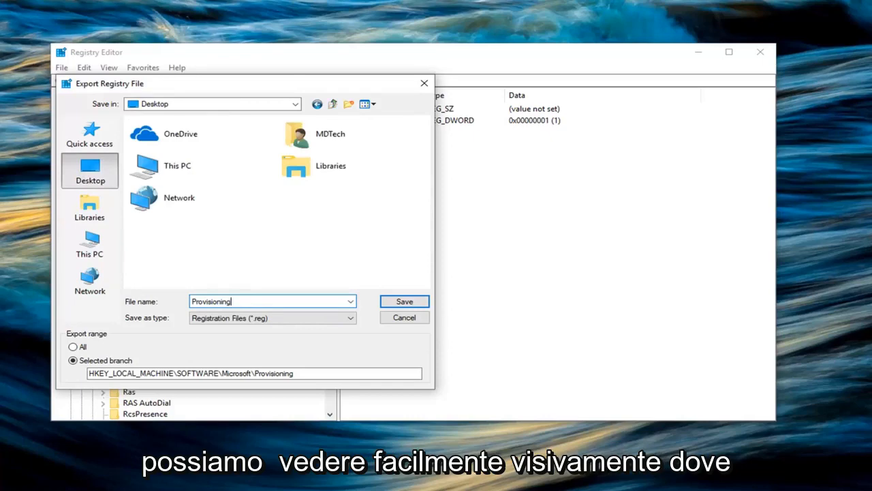
mouse_move(110, 194)
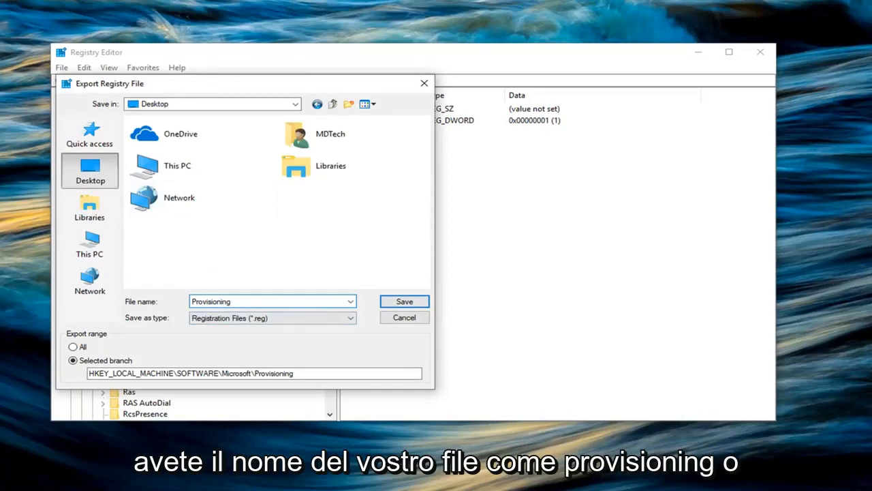
mouse_move(303, 326)
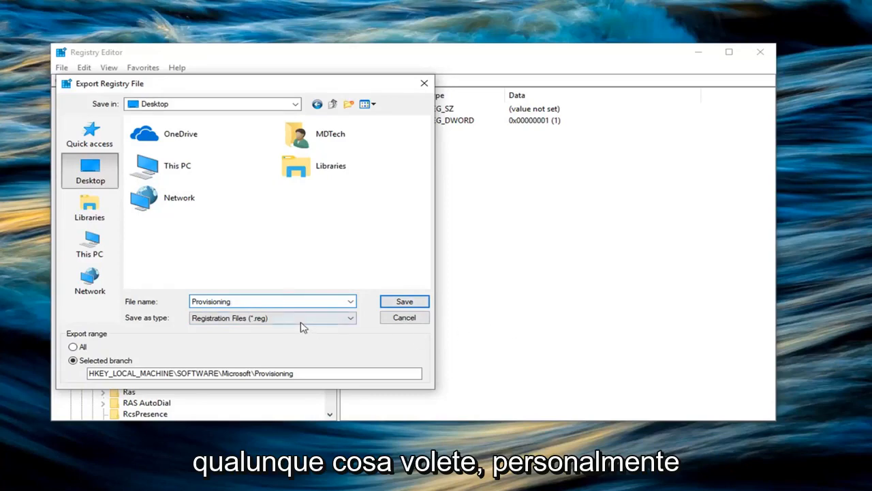
left_click(268, 302)
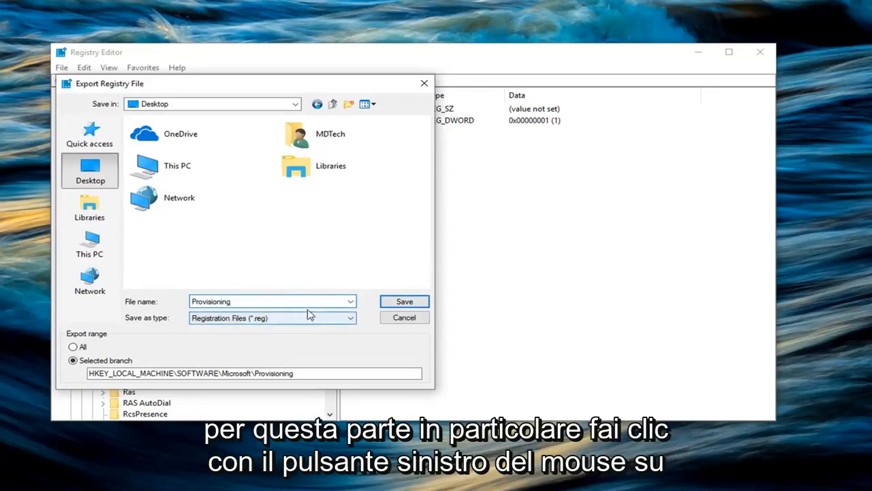
left_click(404, 301)
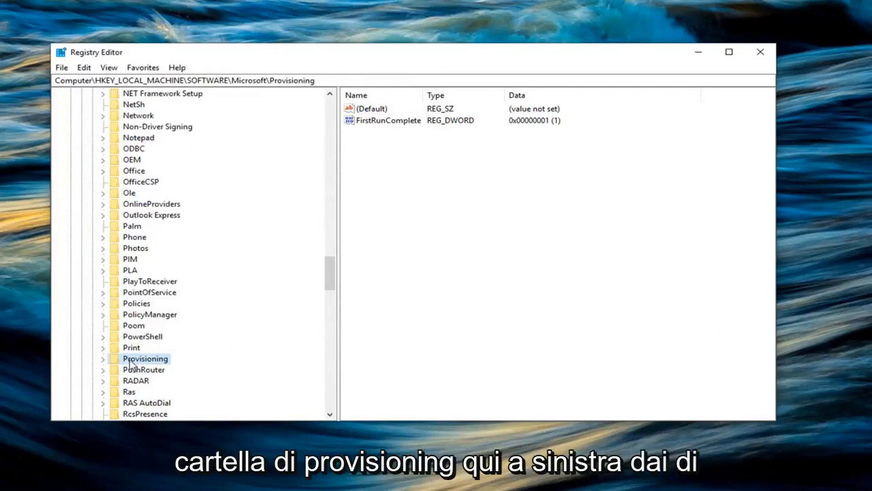
right_click(144, 359)
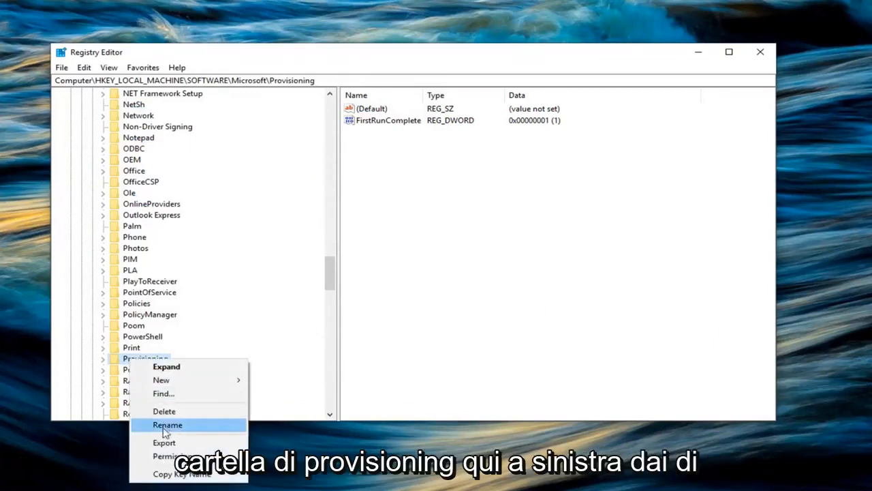
- Open Provisioning's Permissions and its Advanced security settings, showing SYSTEM as owner
left_click(167, 462)
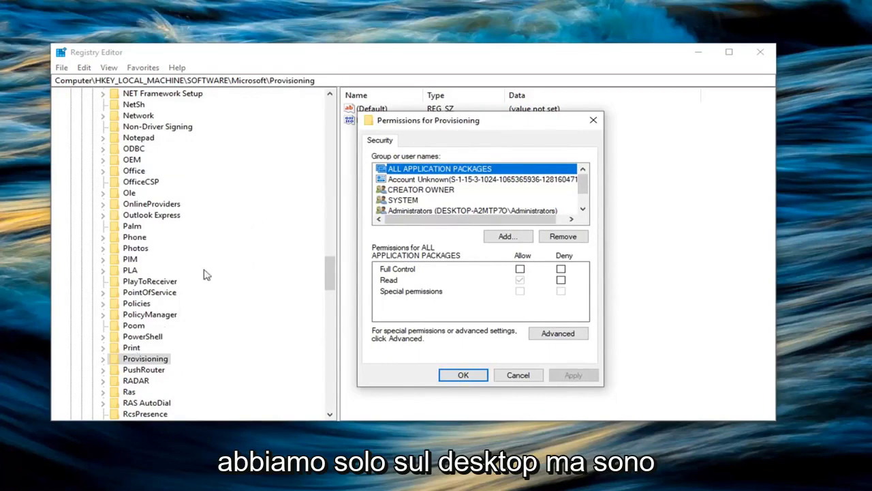
mouse_move(135, 361)
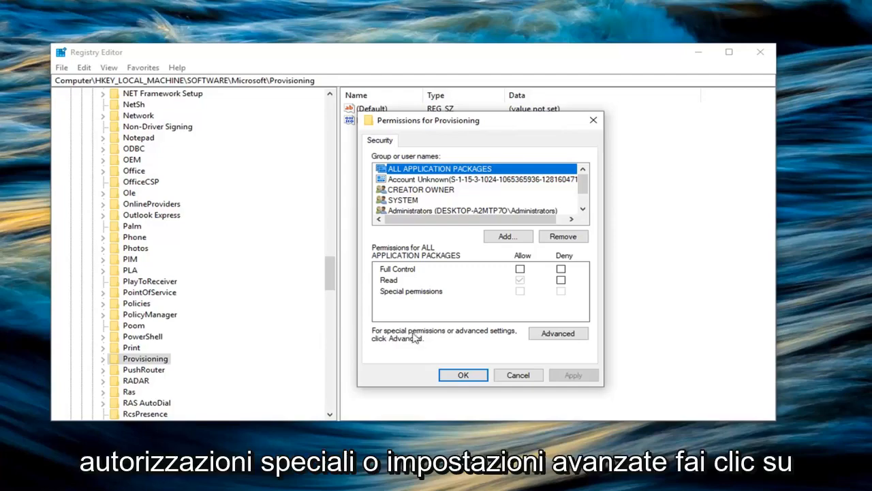
mouse_move(457, 346)
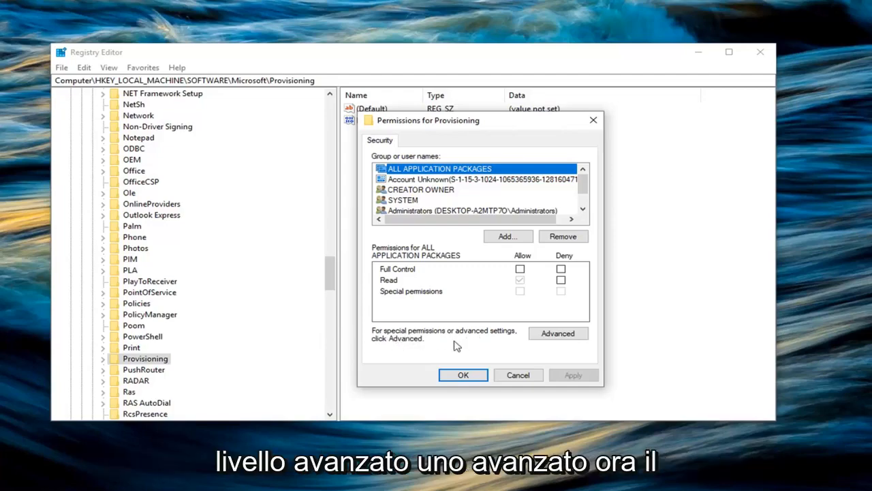
left_click(558, 334)
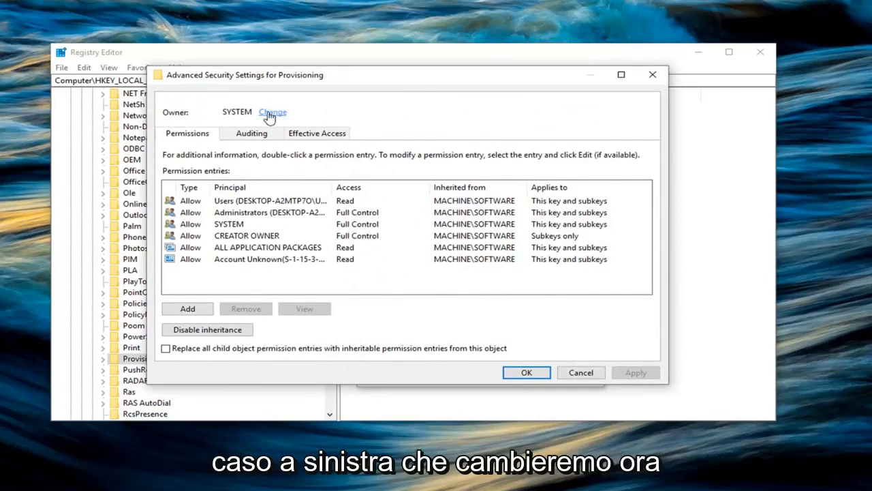
- Change the Provisioning key's owner from SYSTEM to Administrators
left_click(272, 112)
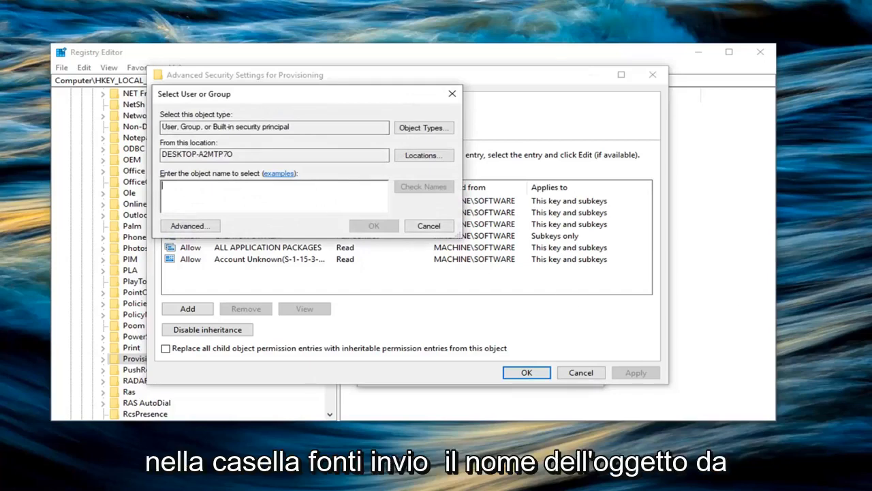
mouse_move(207, 181)
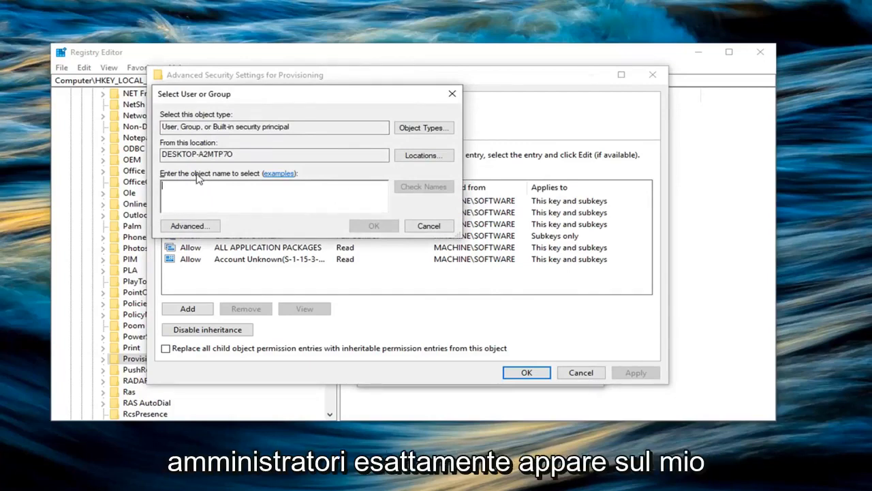
type("Administra")
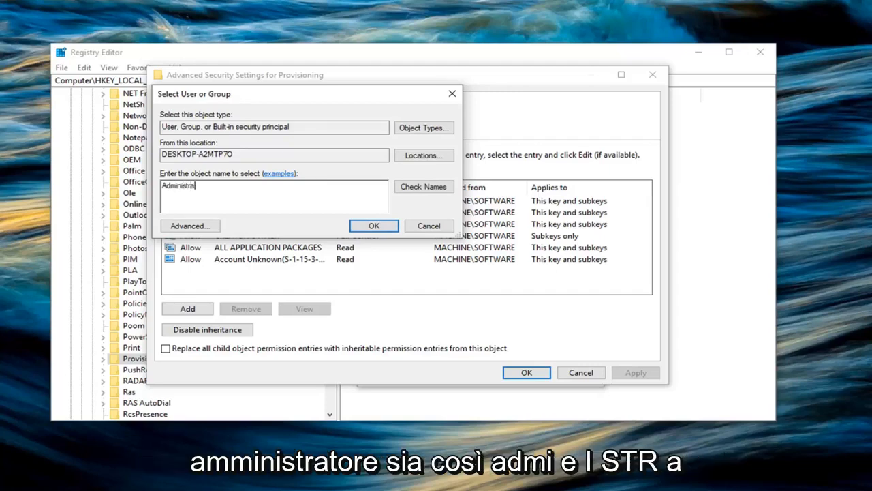
type("tors")
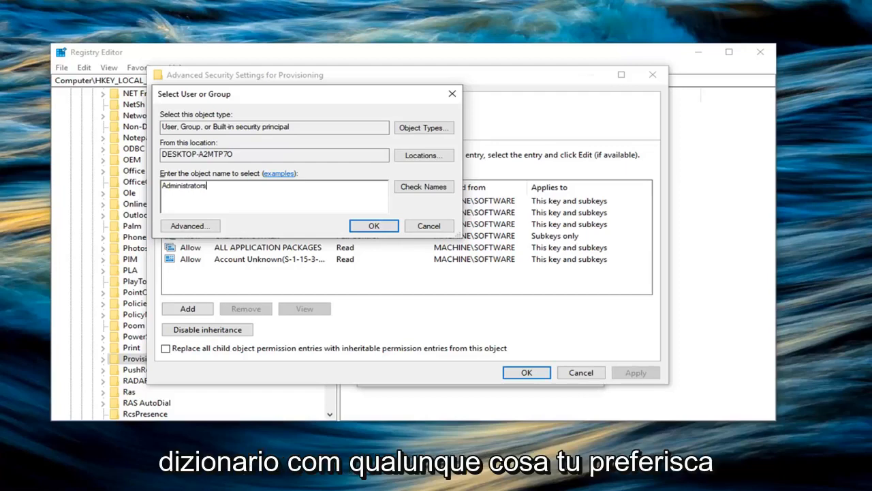
mouse_move(176, 169)
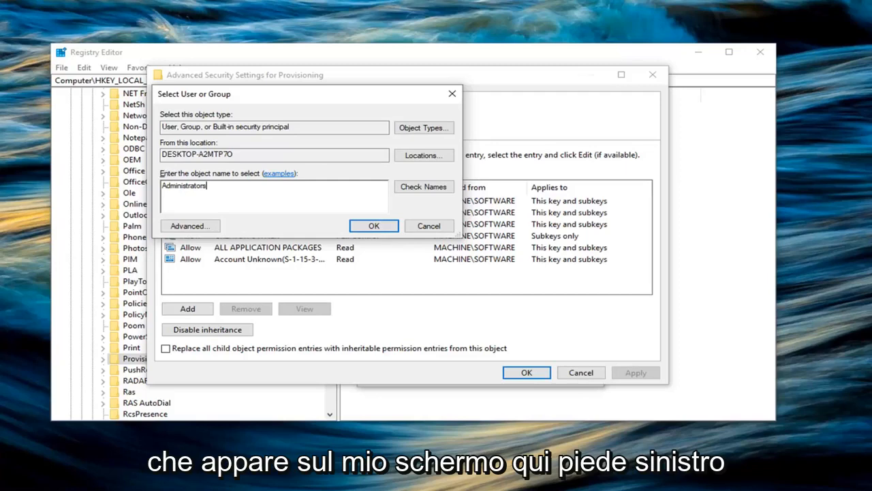
left_click(374, 226)
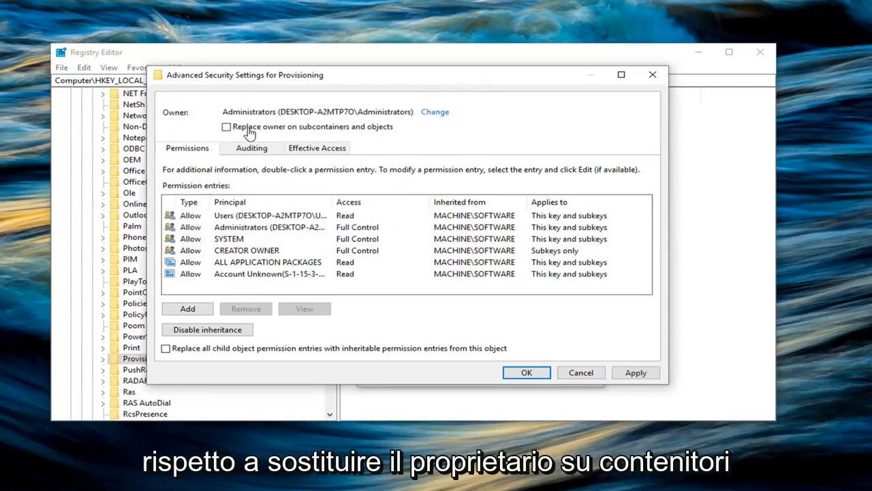
mouse_move(267, 142)
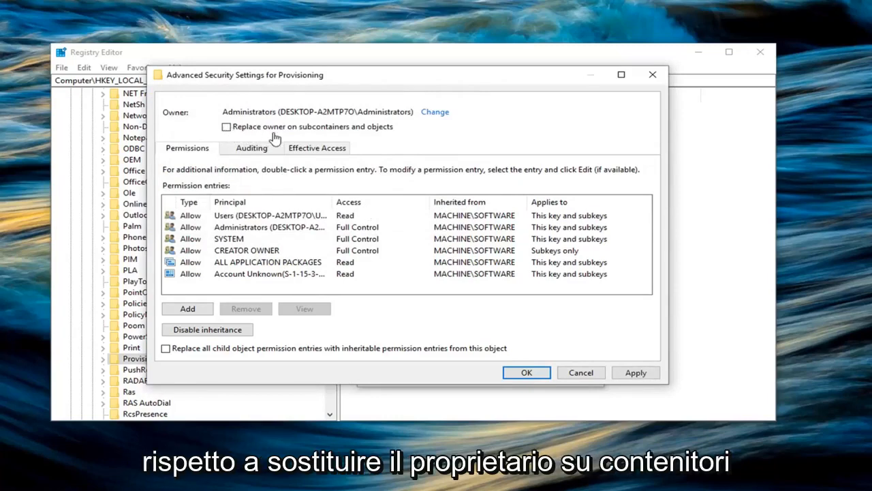
- Apply Administrators ownership to the key, including all subcontainers and objects
left_click(225, 127)
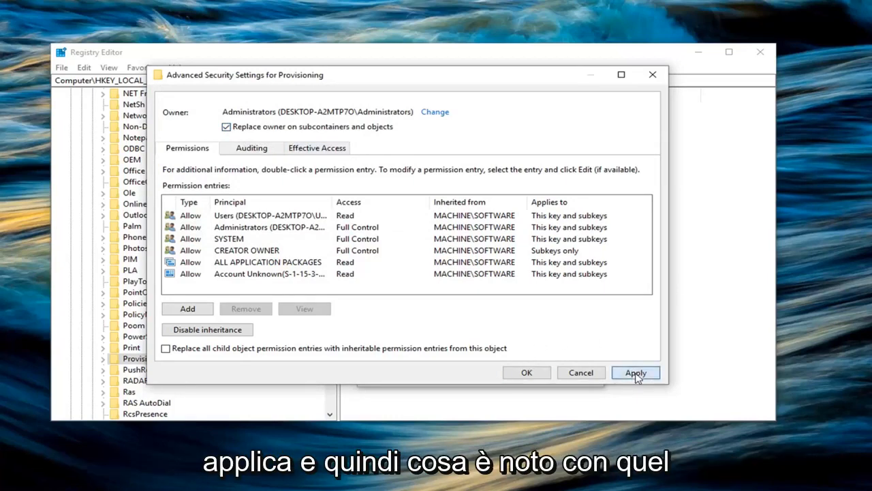
left_click(636, 372)
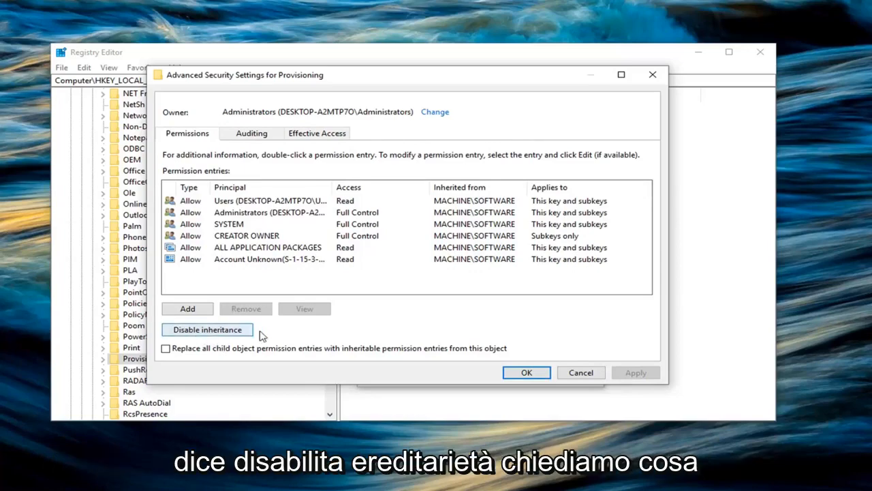
- Disable inheritance on Provisioning, converting inherited permissions into explicit permissions
left_click(207, 329)
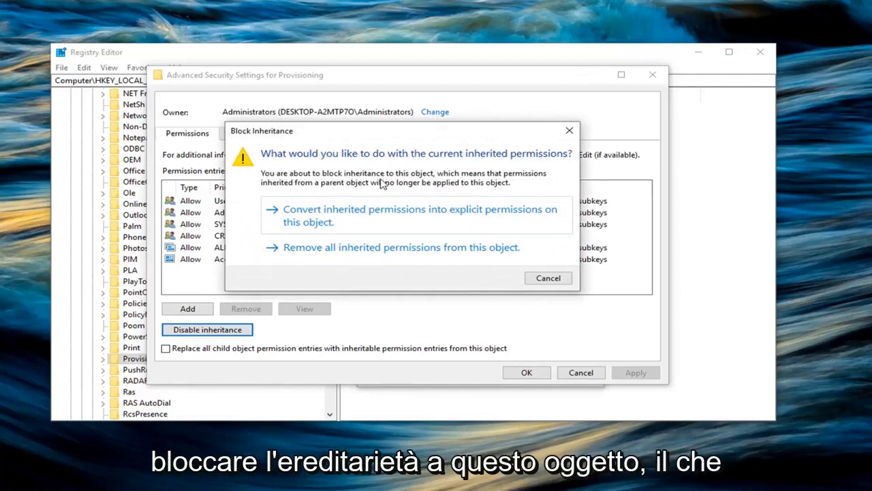
mouse_move(297, 195)
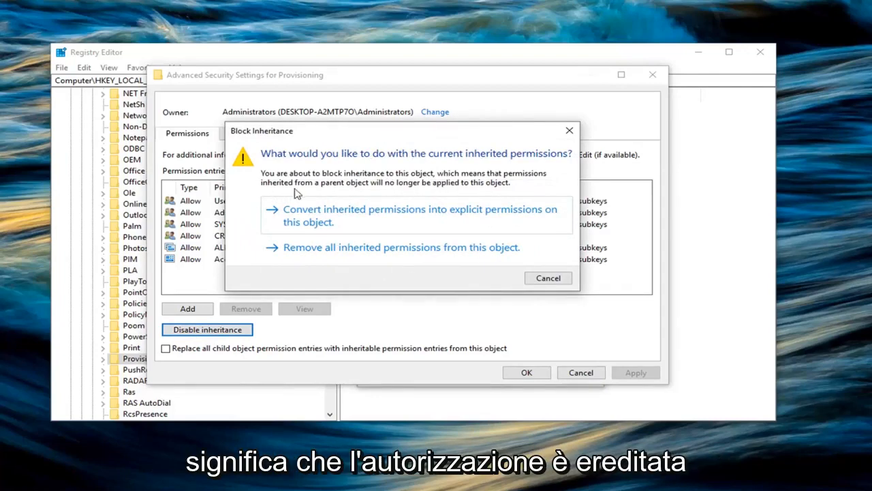
mouse_move(441, 189)
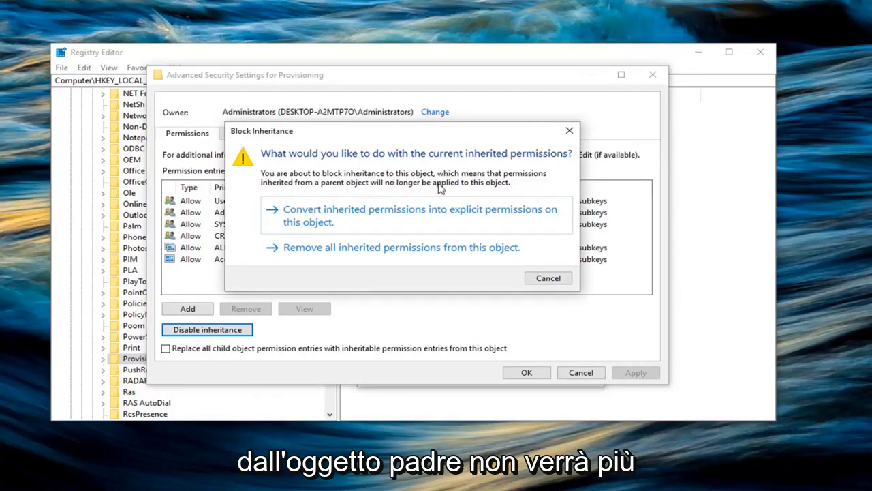
mouse_move(417, 229)
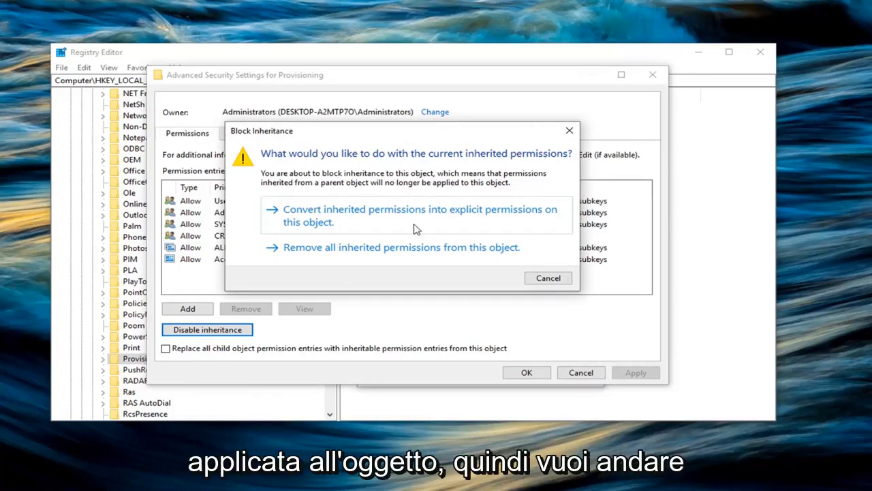
mouse_move(310, 262)
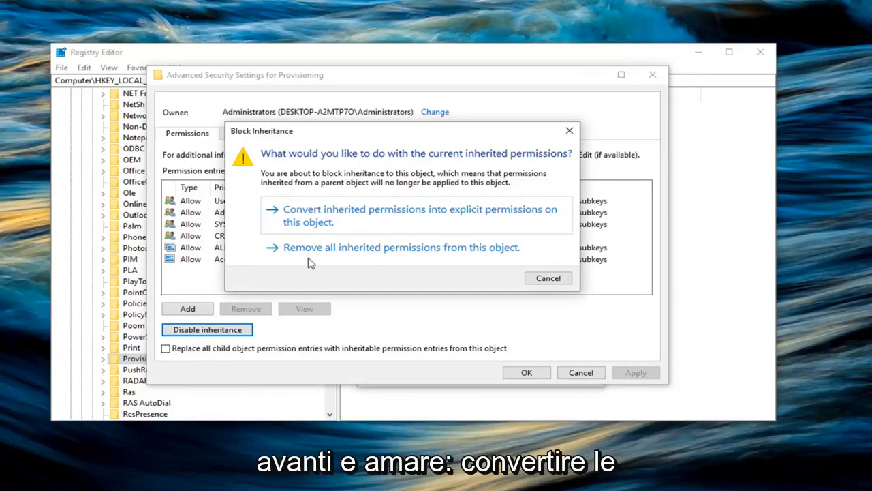
mouse_move(365, 225)
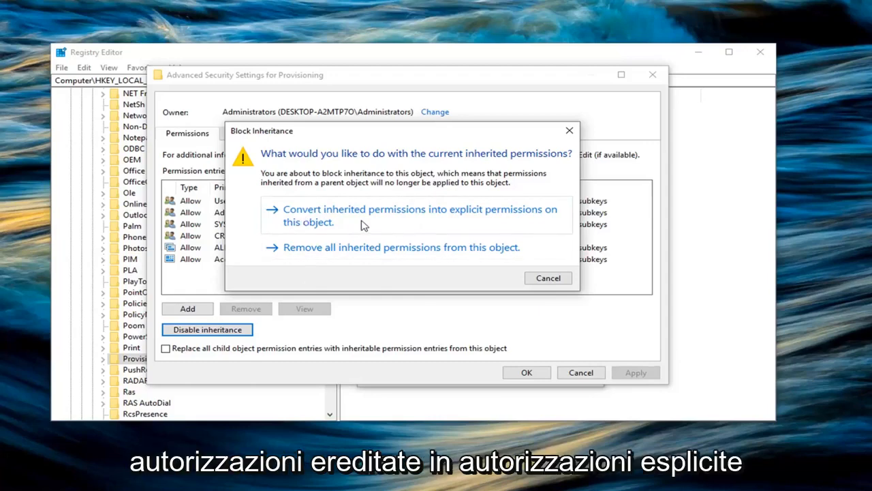
left_click(423, 216)
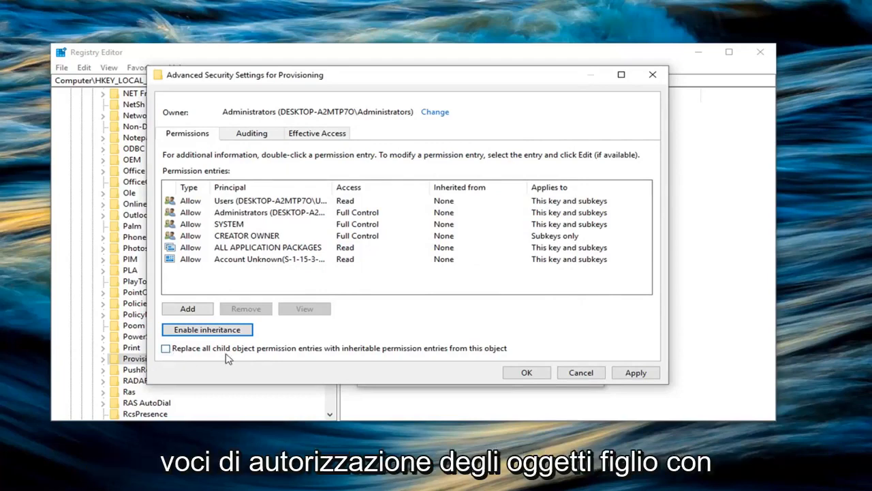
mouse_move(323, 355)
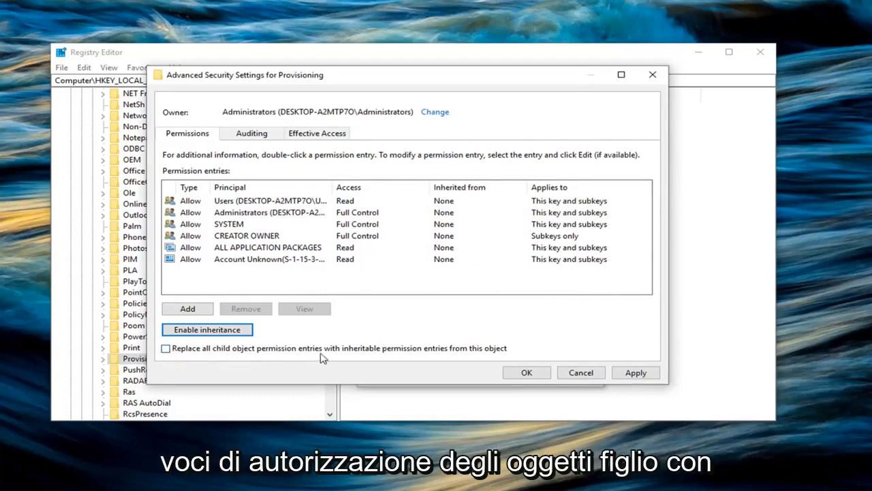
mouse_move(408, 359)
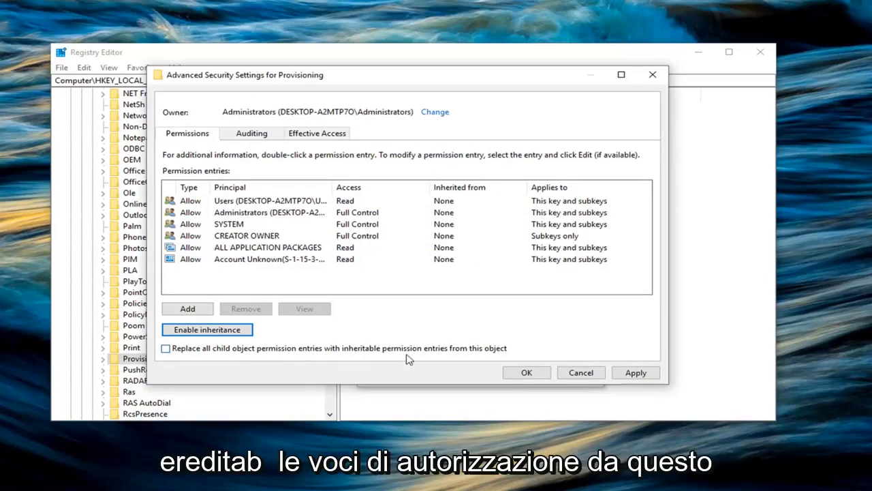
- Replace all subkey permission entries with Provisioning's explicit permissions, confirm, and close both permission windows
left_click(165, 349)
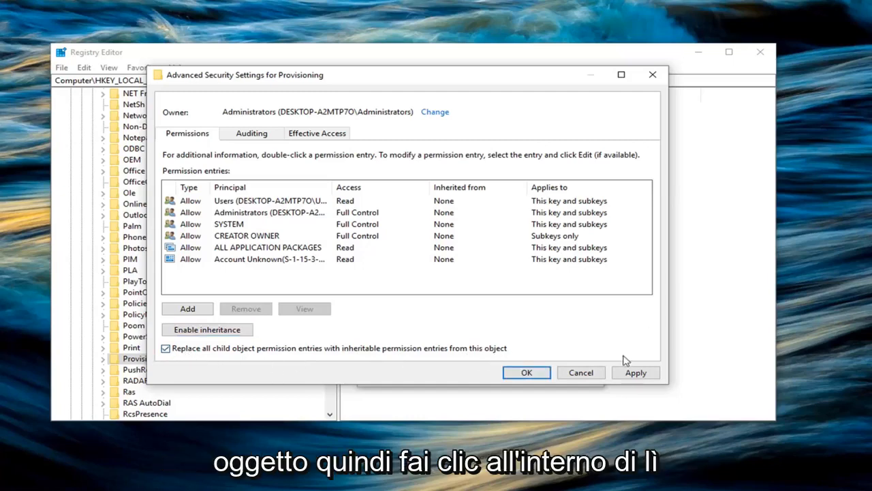
left_click(636, 372)
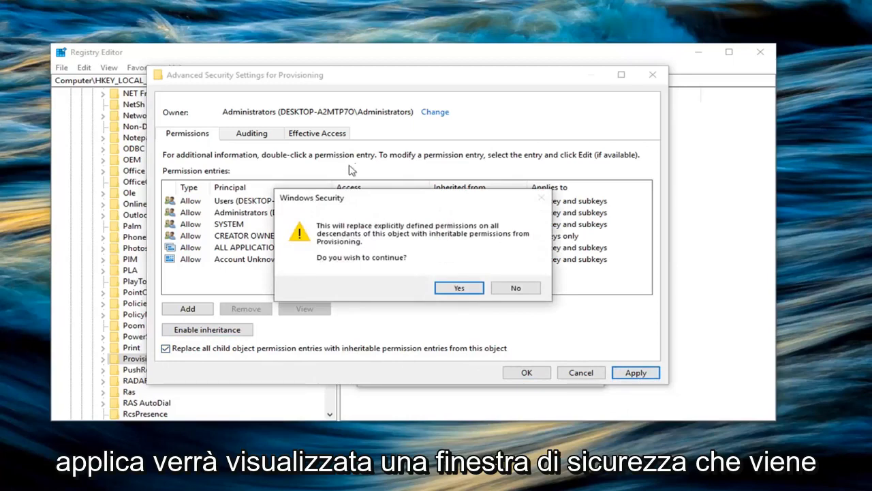
mouse_move(327, 248)
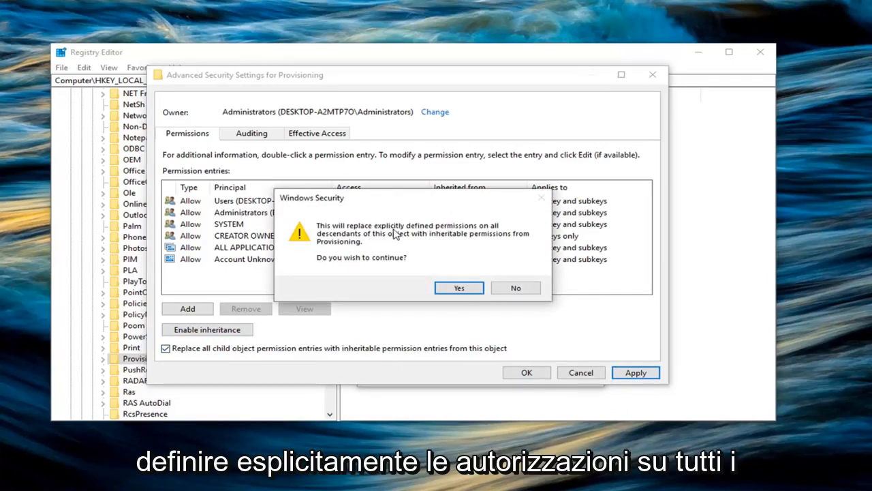
mouse_move(351, 244)
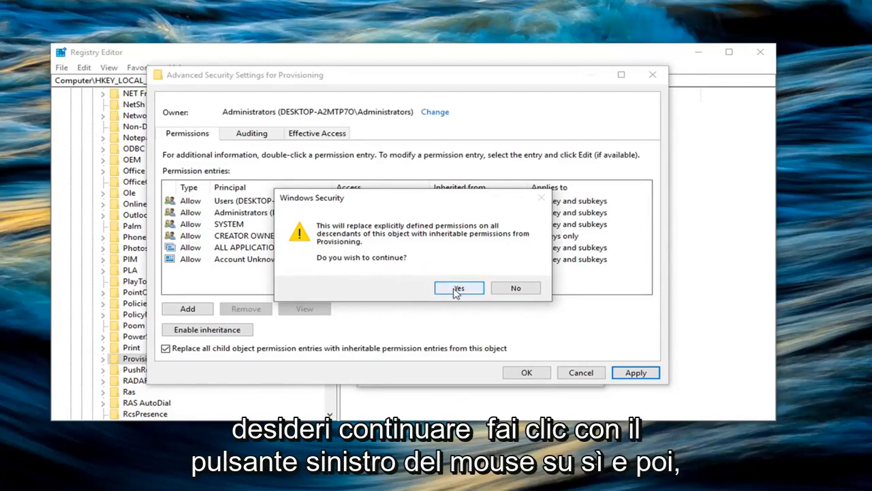
left_click(459, 288)
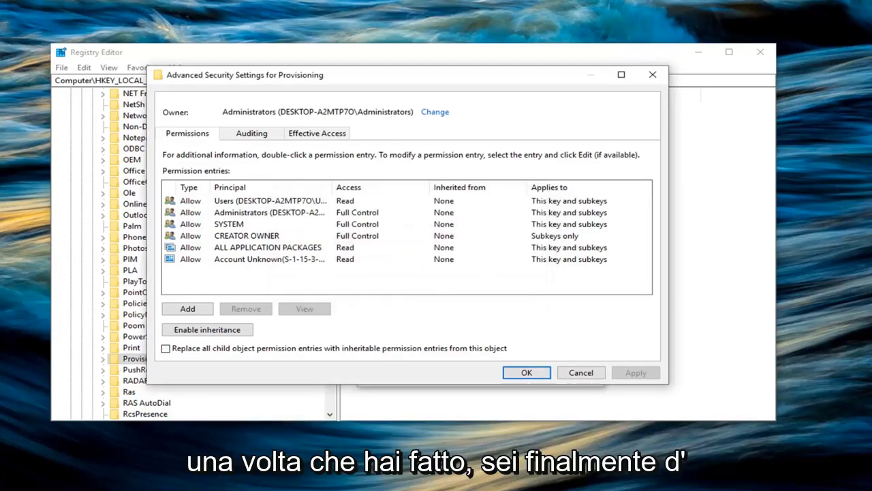
mouse_move(507, 315)
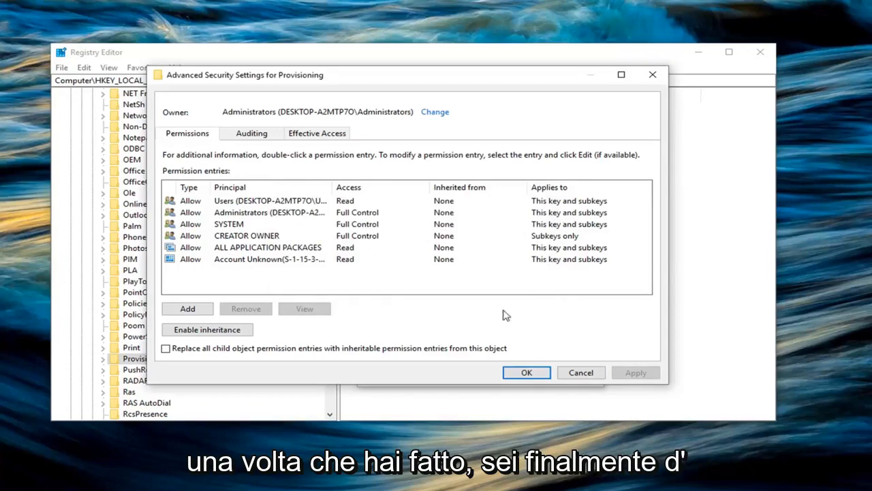
left_click(526, 372)
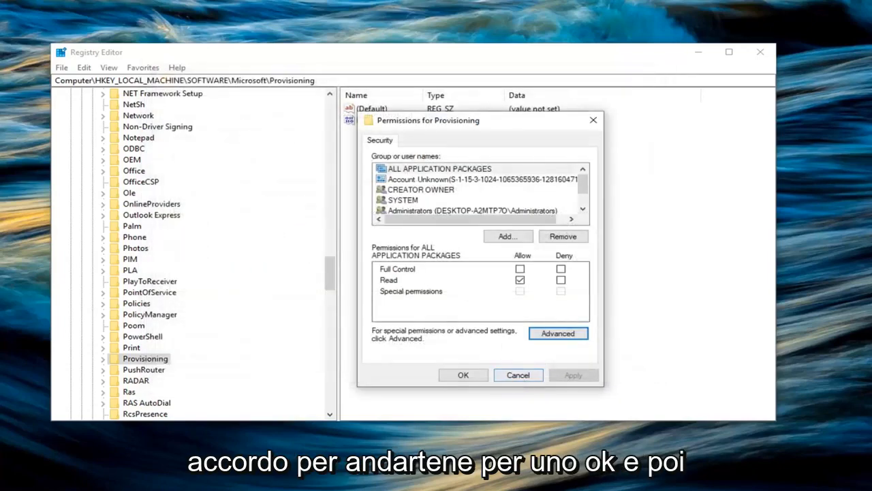
mouse_move(452, 375)
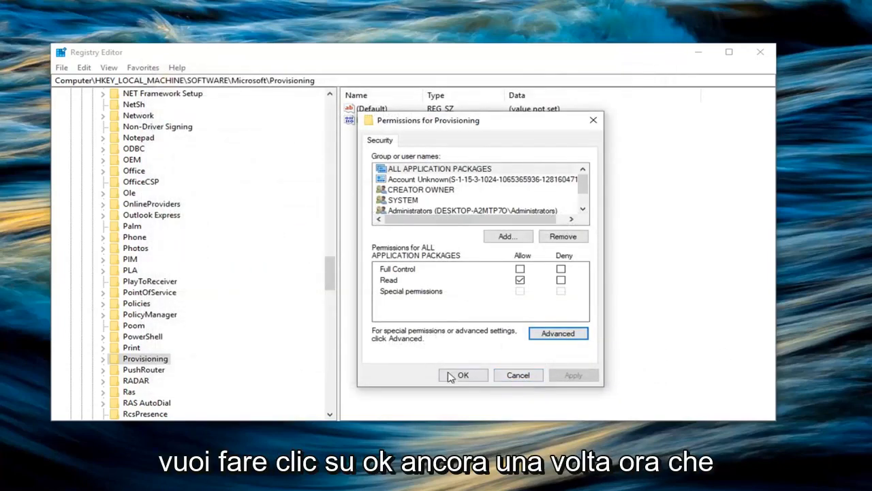
left_click(463, 375)
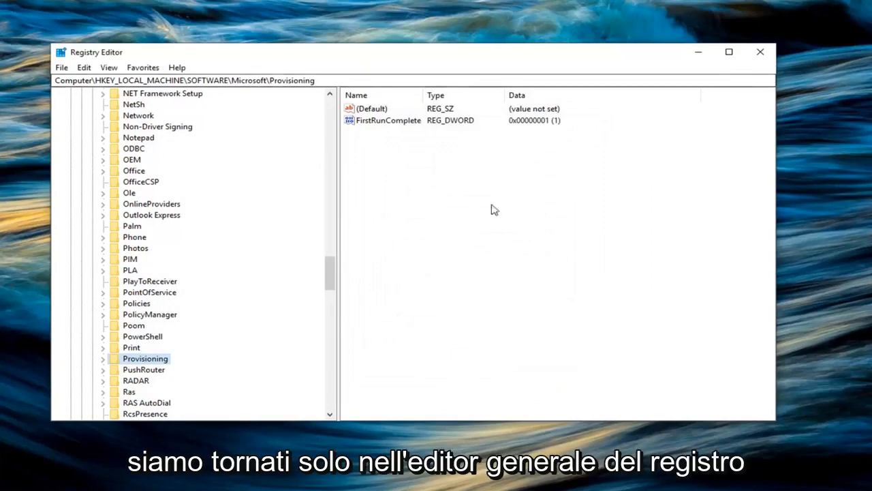
mouse_move(486, 221)
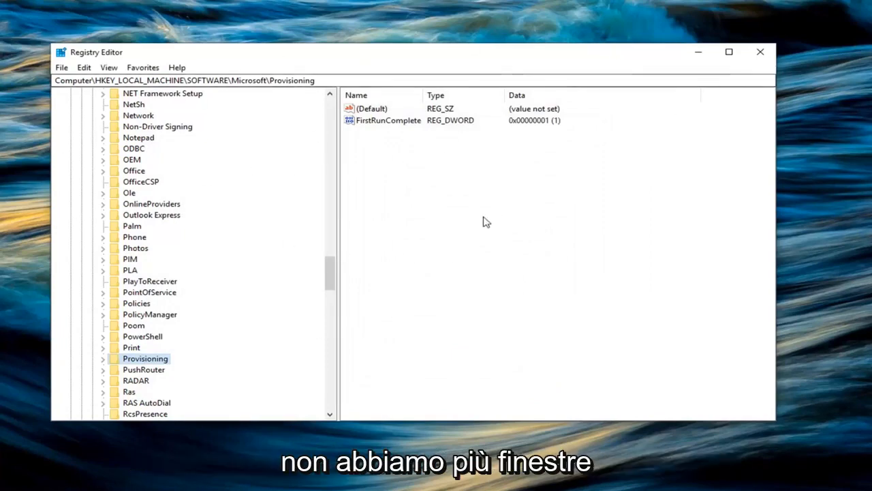
mouse_move(146, 371)
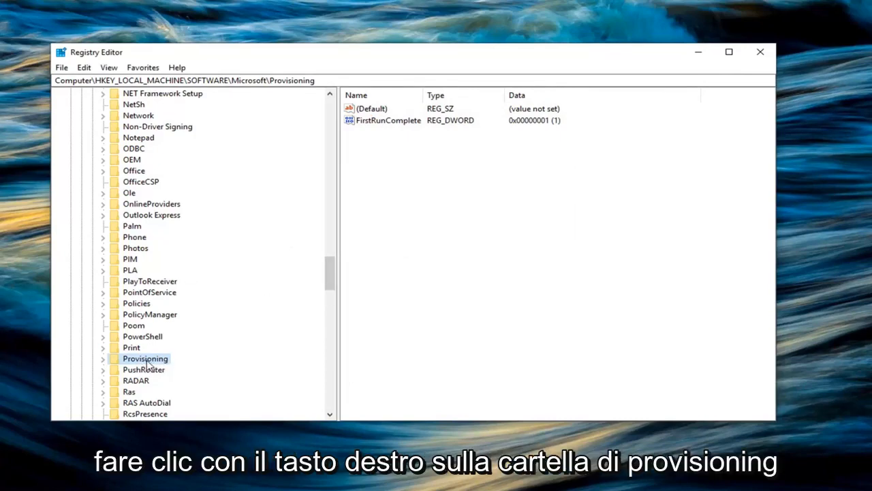
- Rename the Provisioning key to Provisioning.OLD and exit Registry Editor
right_click(145, 358)
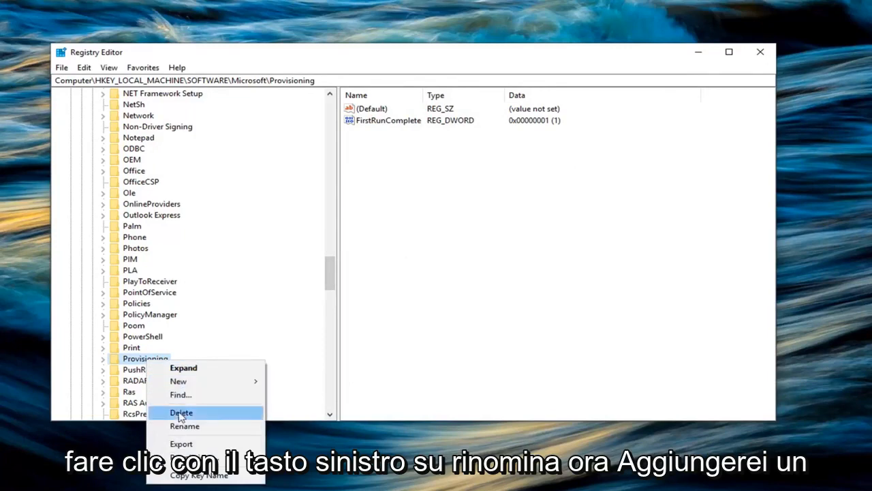
left_click(184, 426)
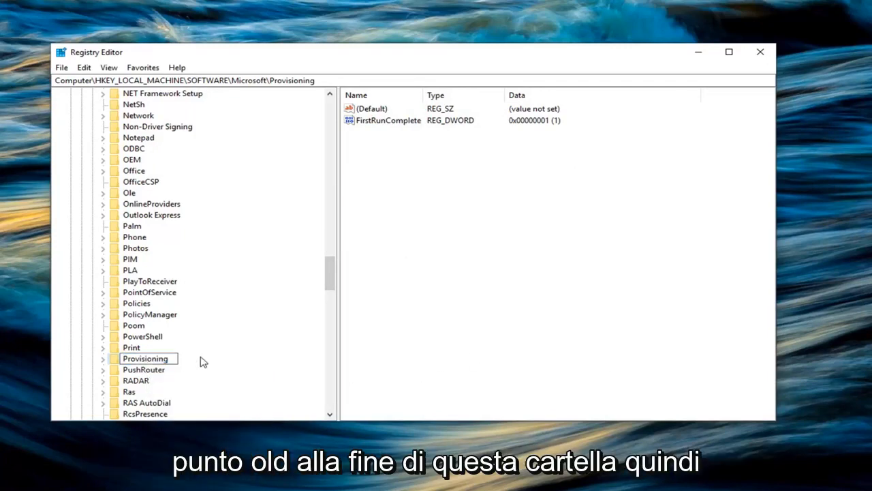
type(".OLD")
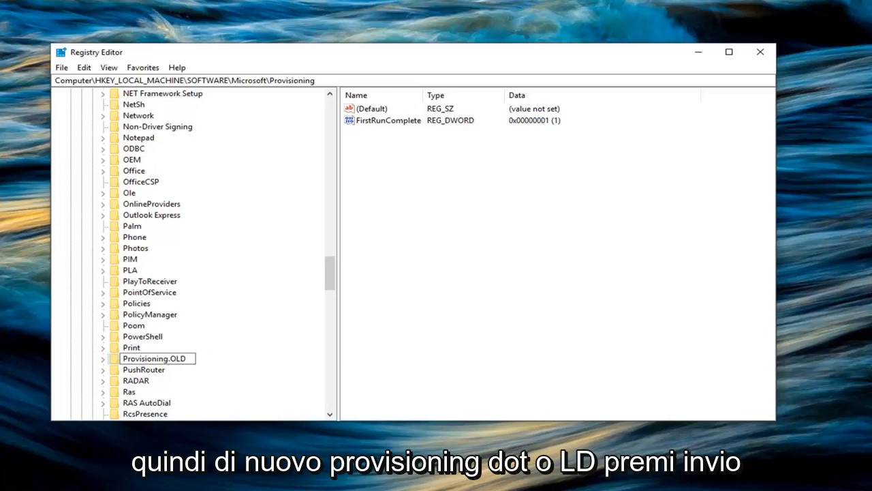
key("Enter")
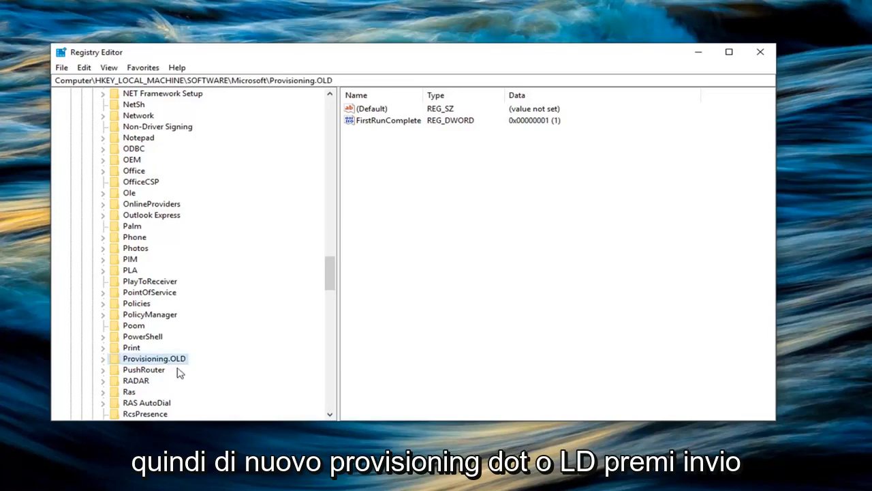
mouse_move(758, 52)
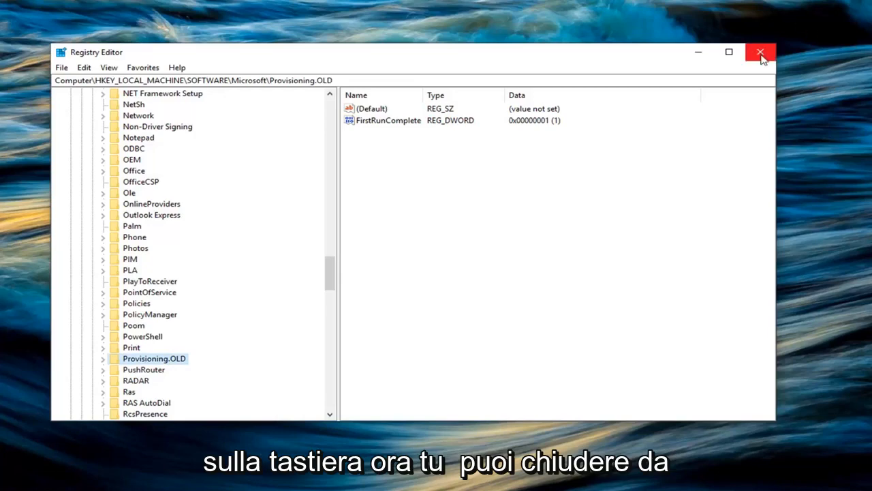
mouse_move(762, 56)
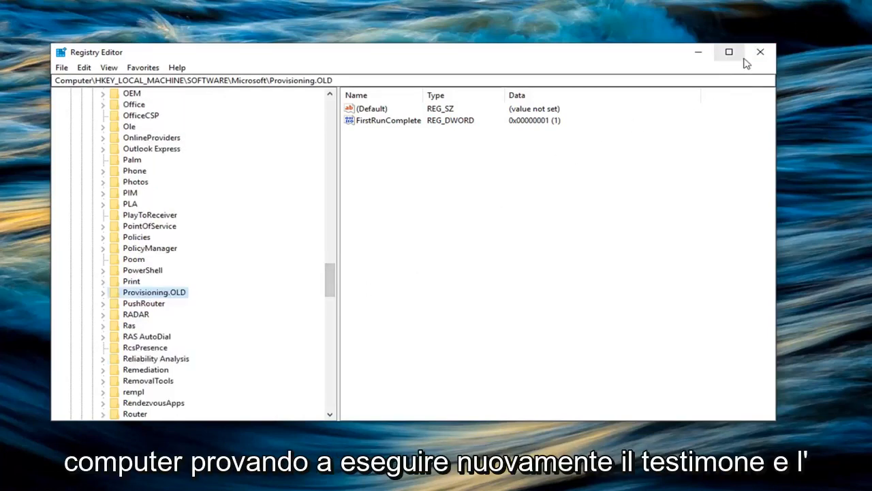
mouse_move(762, 53)
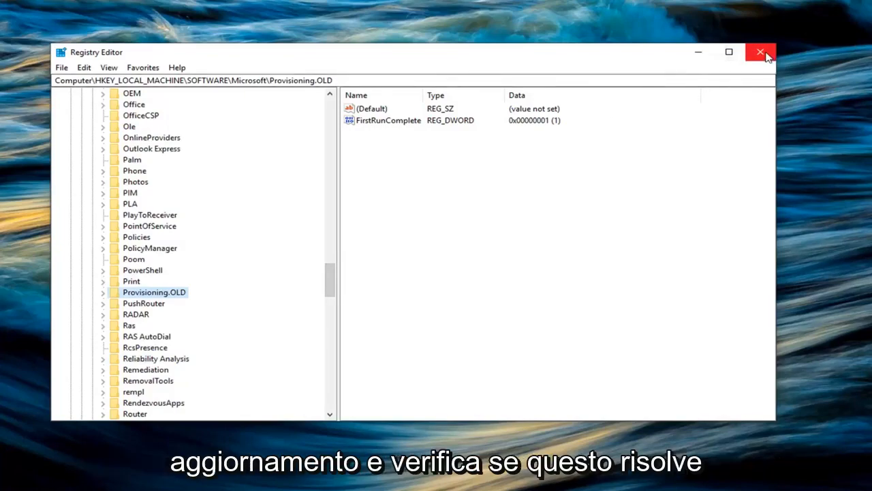
mouse_move(467, 148)
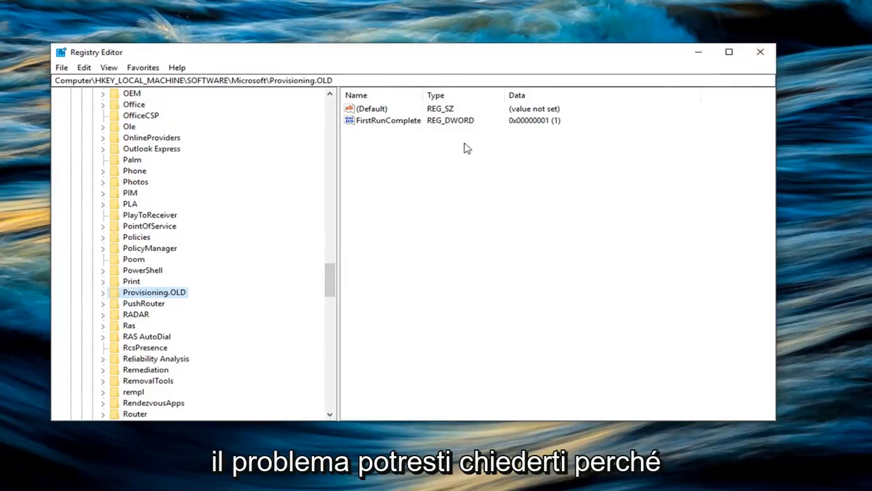
left_click(759, 53)
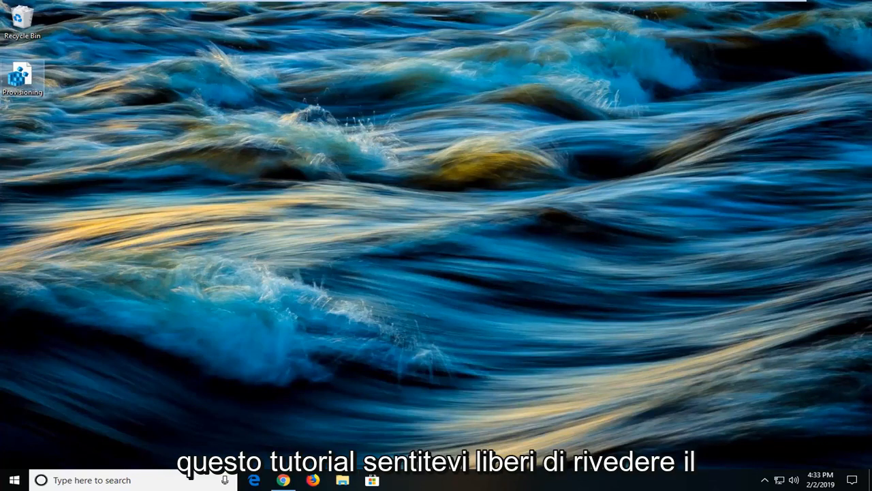
mouse_move(291, 303)
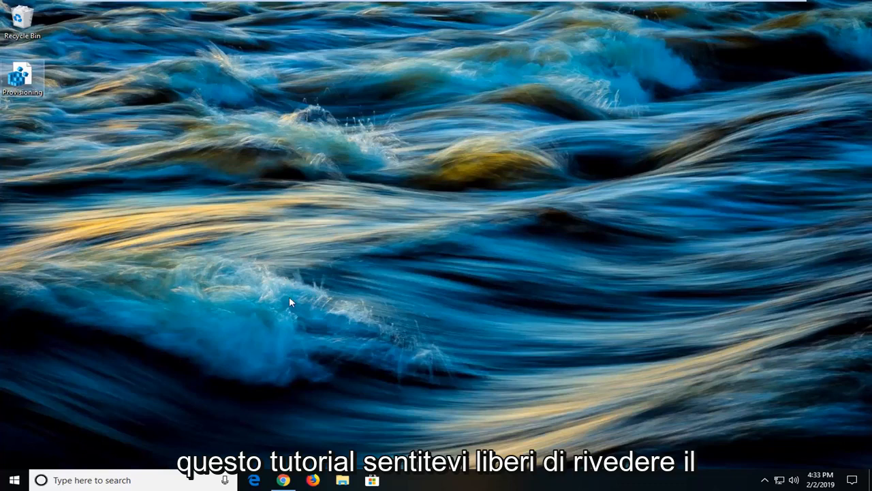